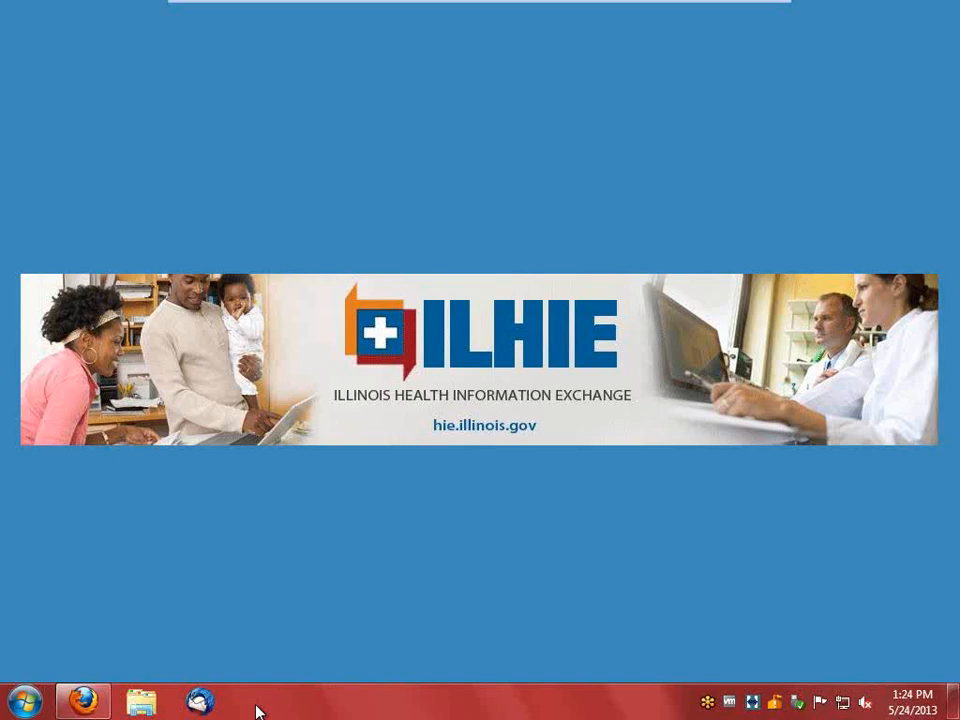
{"action": "mouse_move", "coordinate": [285, 647]}
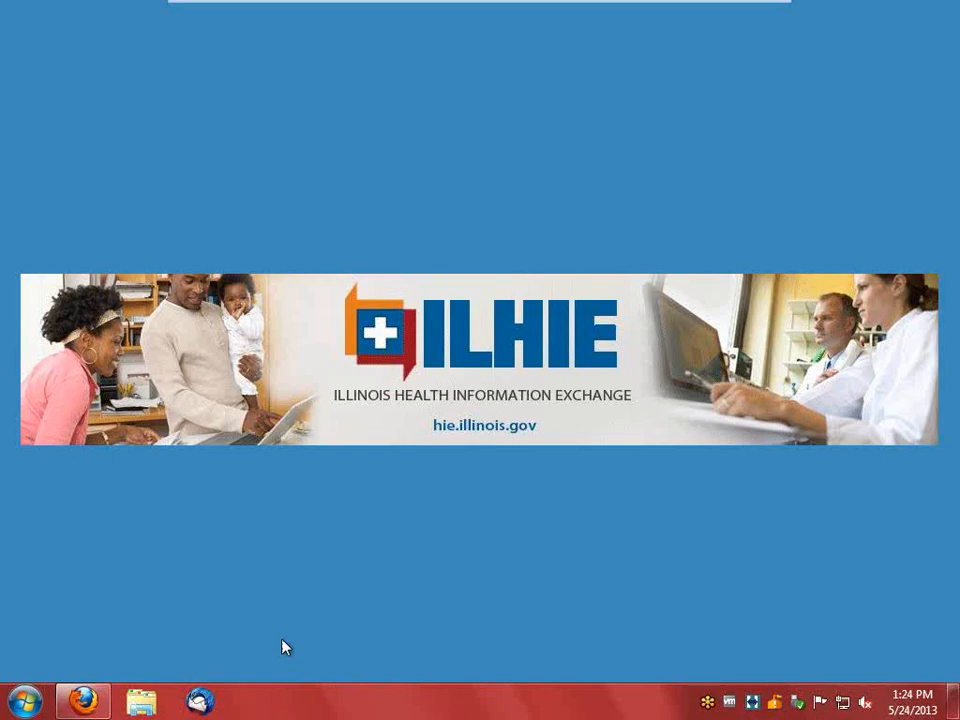
{"action": "left_click", "coordinate": [83, 700]}
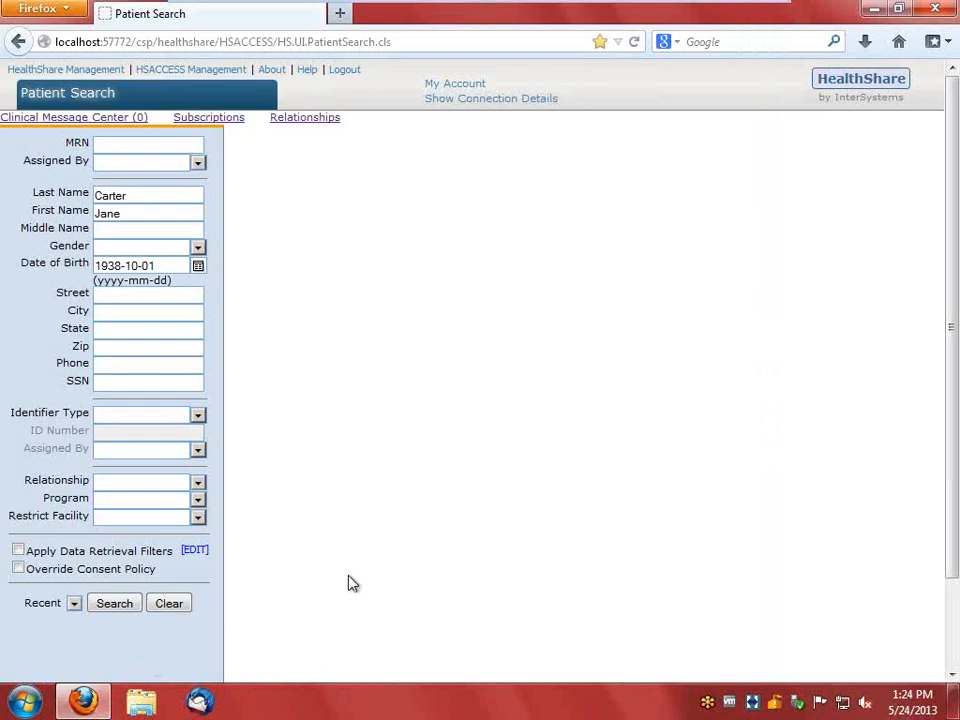
{"action": "mouse_move", "coordinate": [315, 343]}
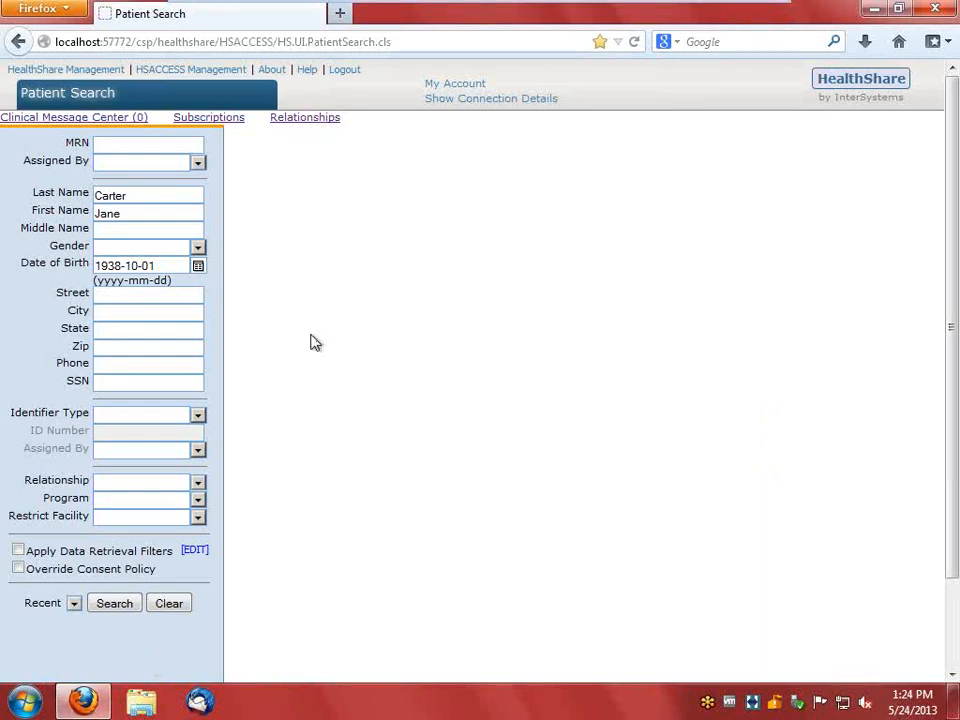
{"action": "left_click", "coordinate": [198, 247]}
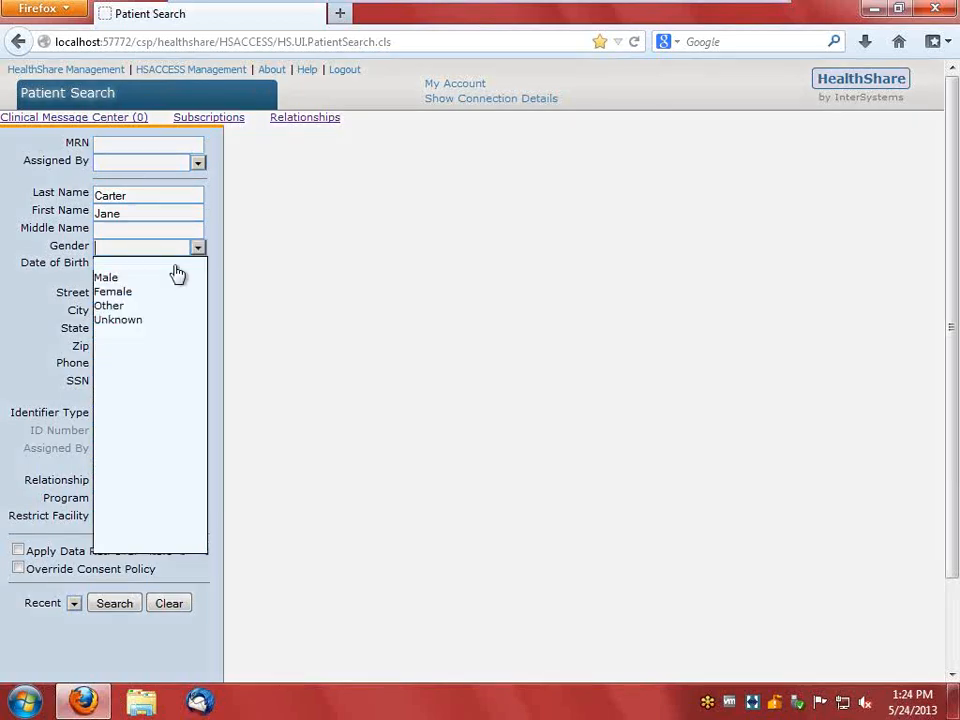
{"action": "left_click", "coordinate": [112, 291]}
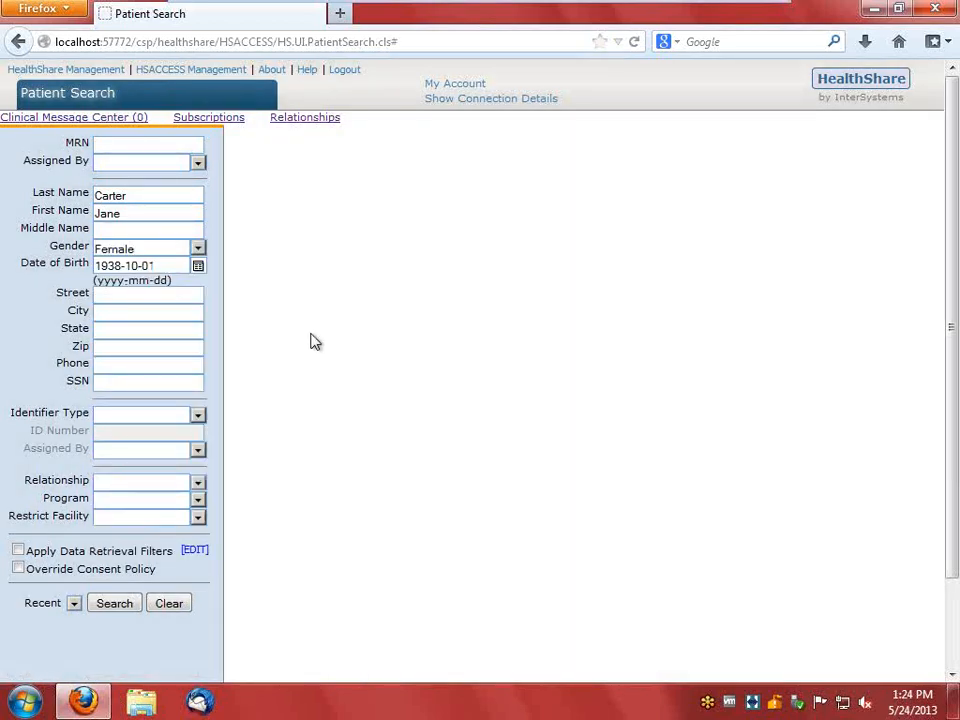
{"action": "mouse_move", "coordinate": [144, 476]}
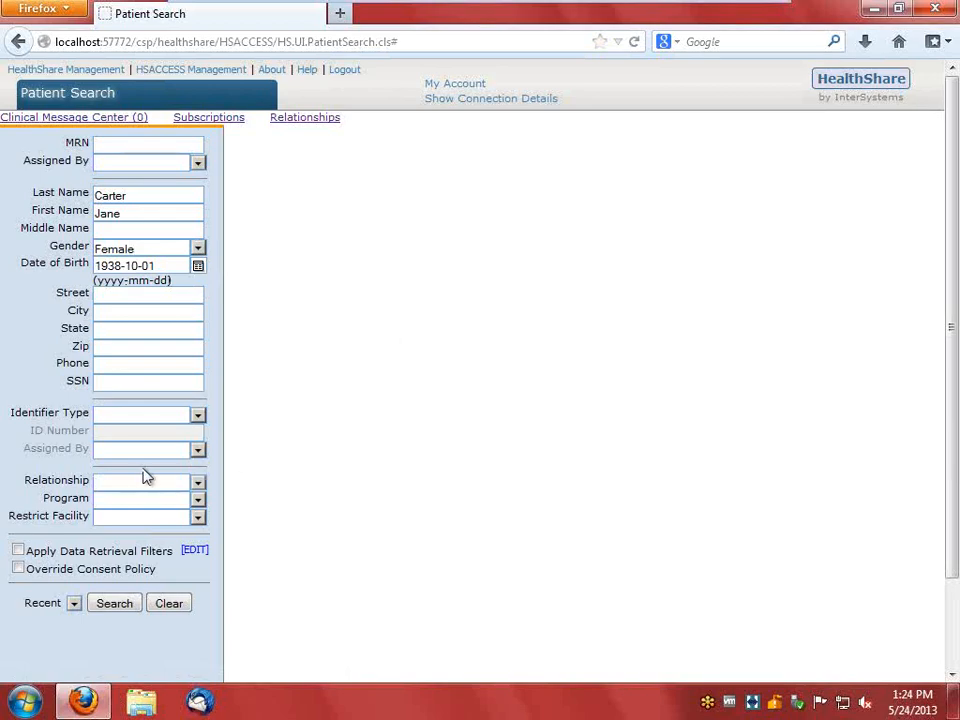
{"action": "left_click", "coordinate": [114, 603]}
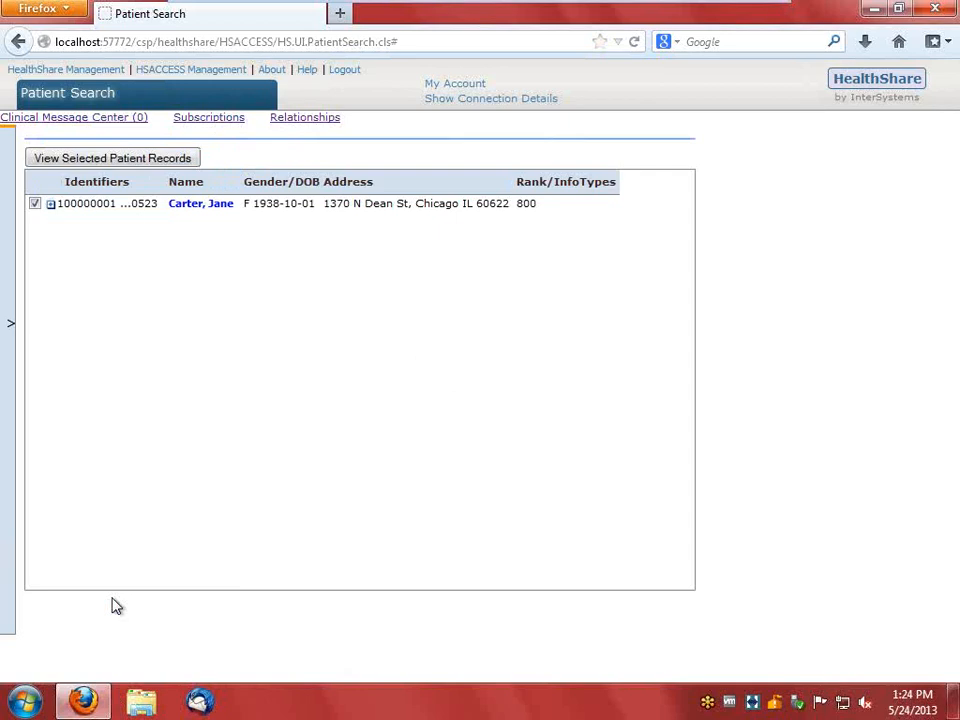
{"action": "mouse_move", "coordinate": [119, 308]}
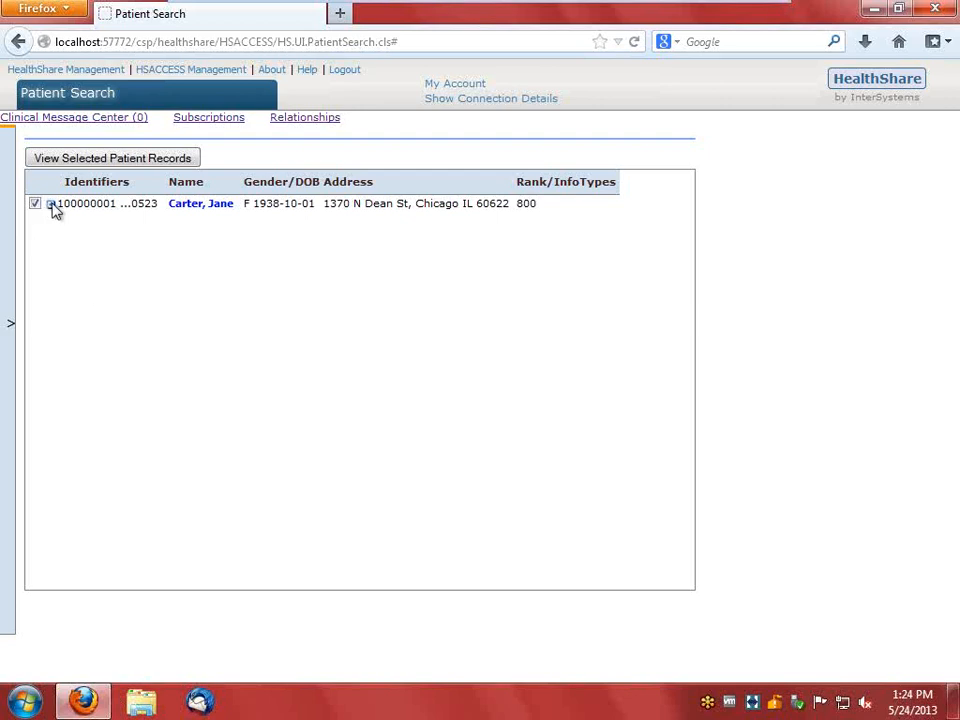
{"action": "left_click", "coordinate": [49, 203]}
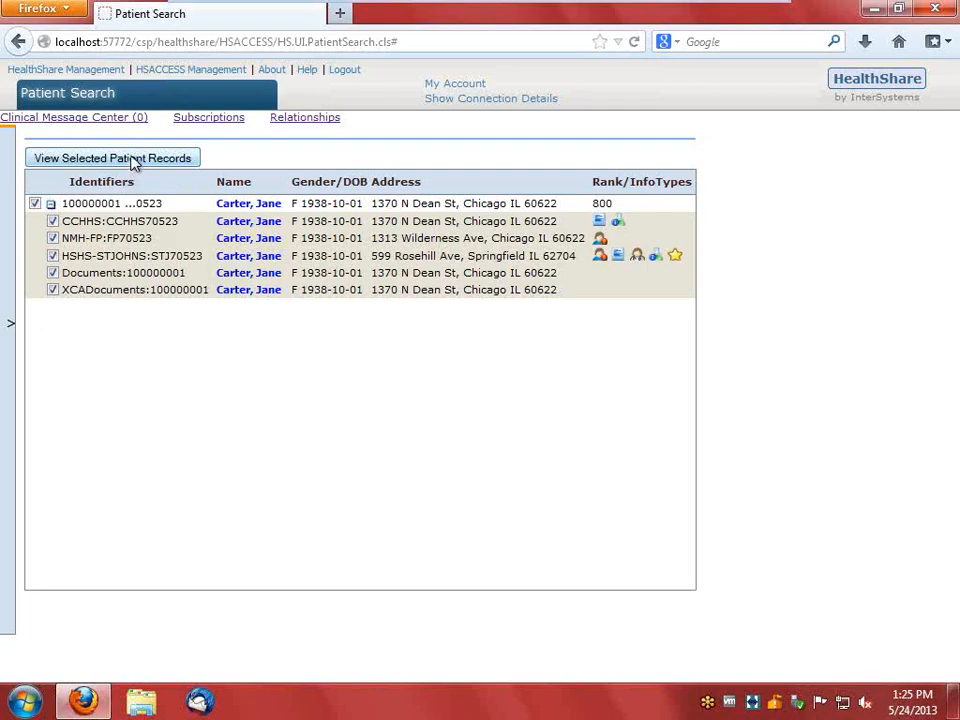
{"action": "left_click", "coordinate": [112, 157]}
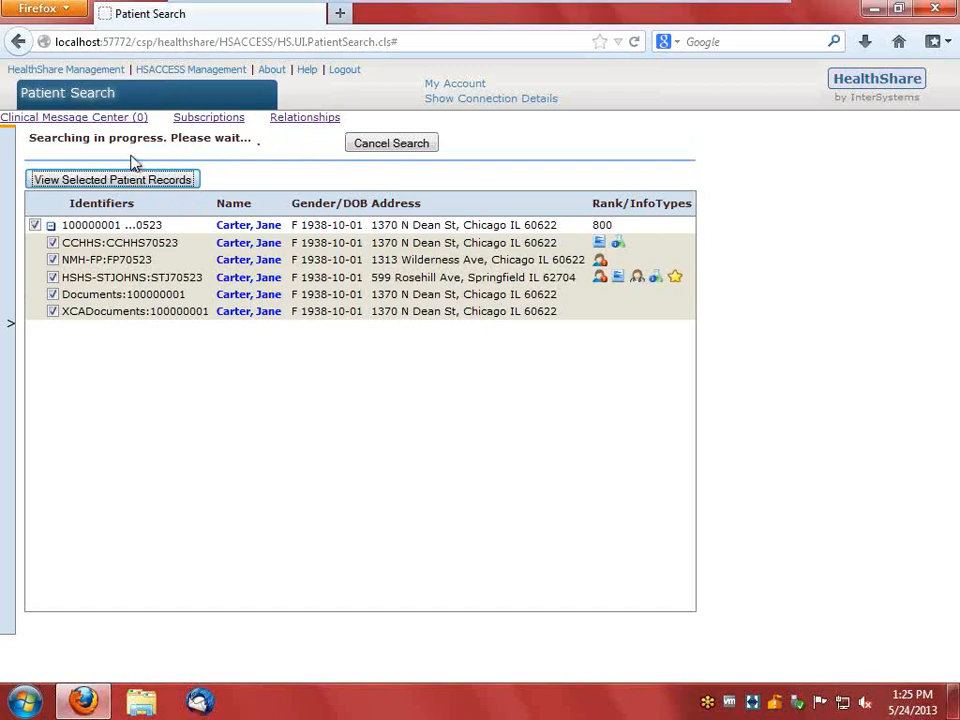
{"action": "left_click", "coordinate": [112, 179]}
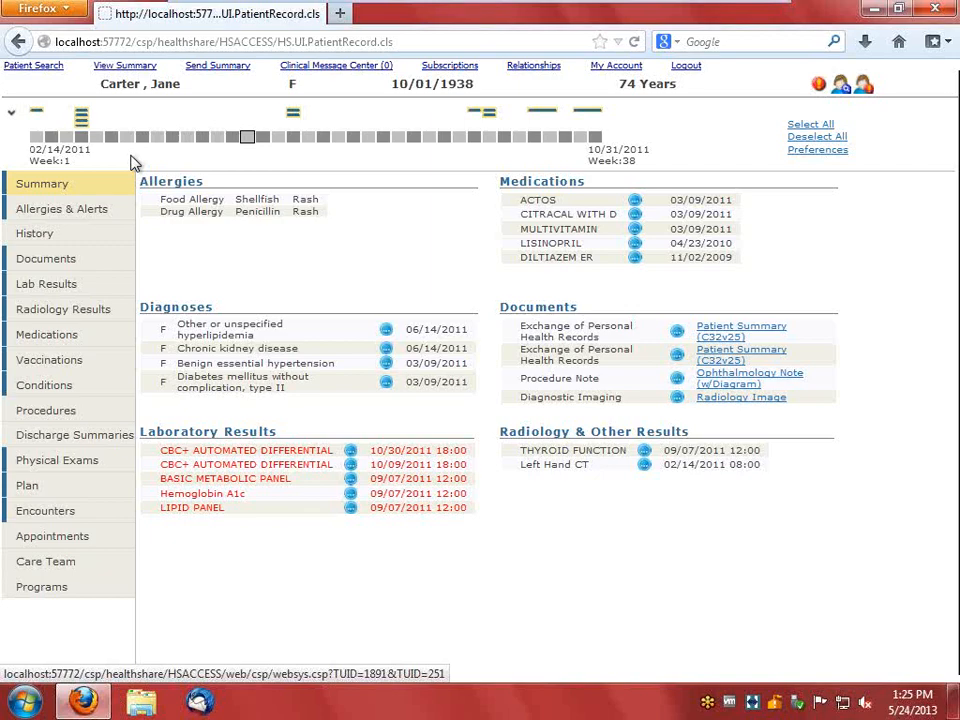
{"action": "mouse_move", "coordinate": [120, 309]}
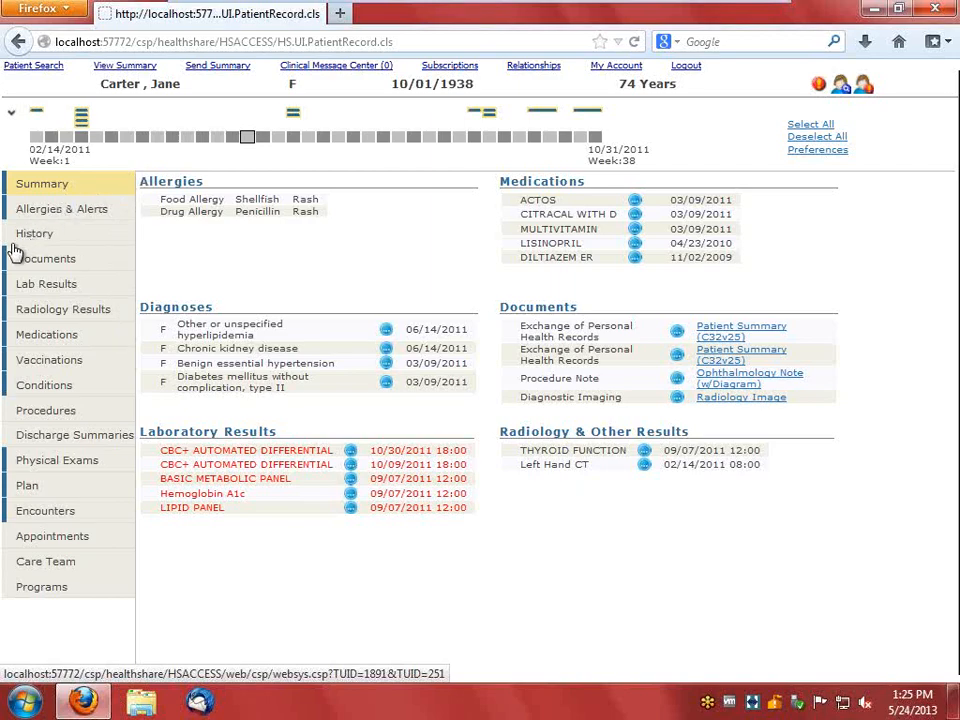
{"action": "mouse_move", "coordinate": [6, 267]}
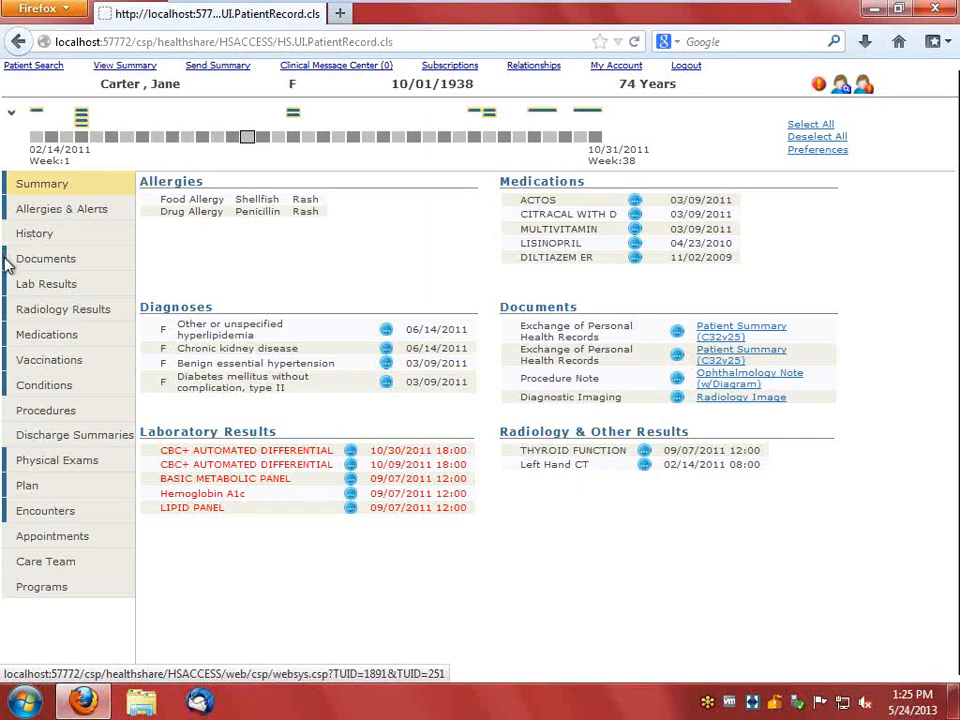
{"action": "mouse_move", "coordinate": [8, 263]}
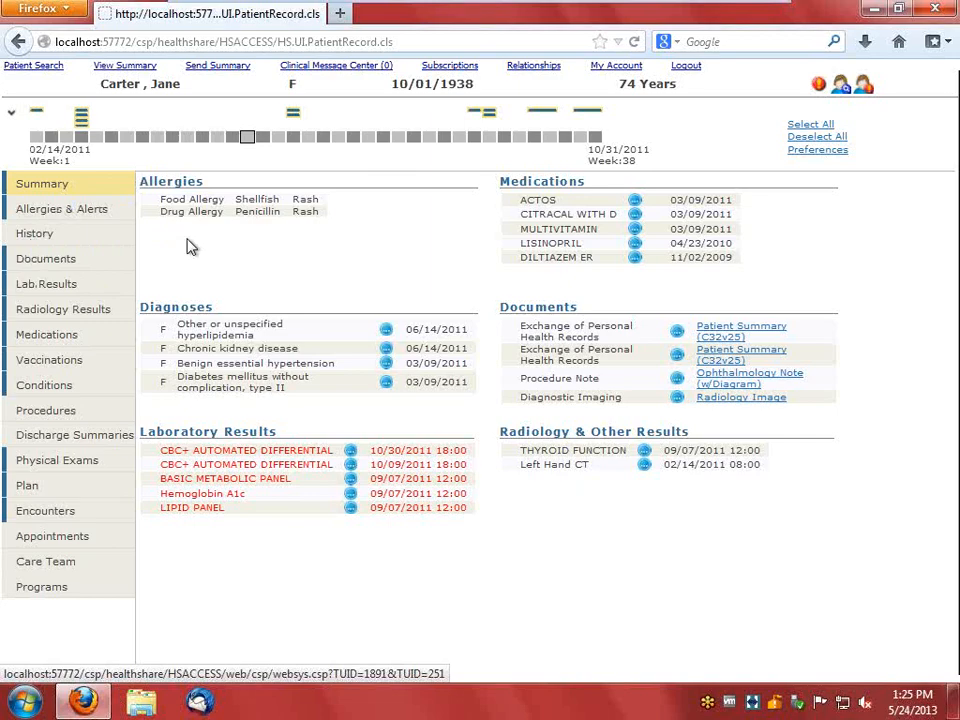
- List medications, review DILTIAZEM ER and MULTIVITAMIN order details, then close the details pane
{"action": "left_click", "coordinate": [46, 334]}
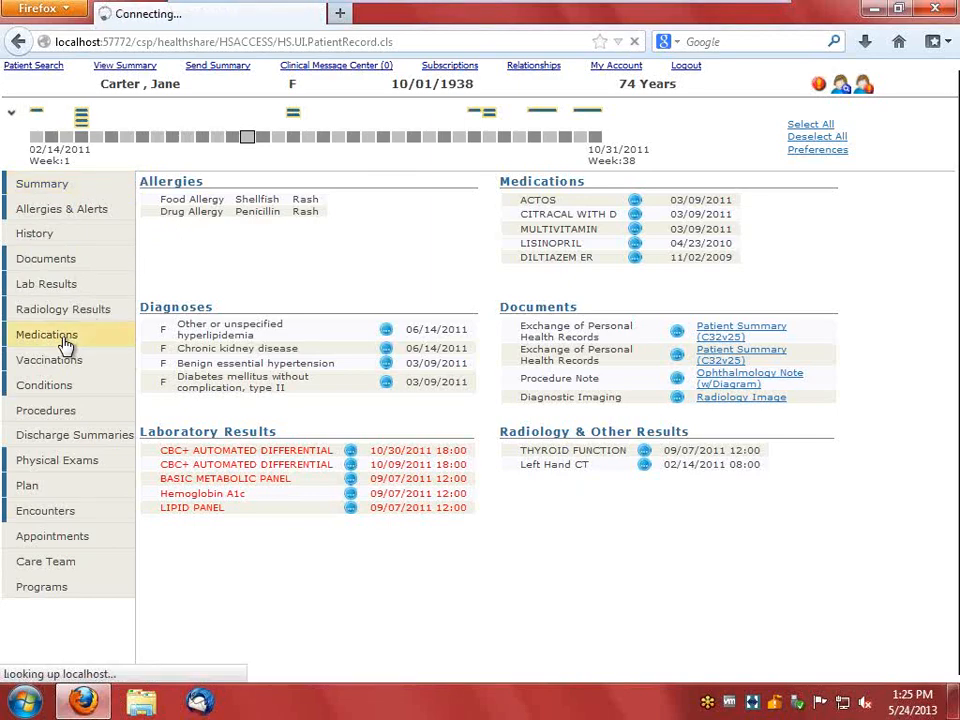
{"action": "left_click", "coordinate": [46, 334]}
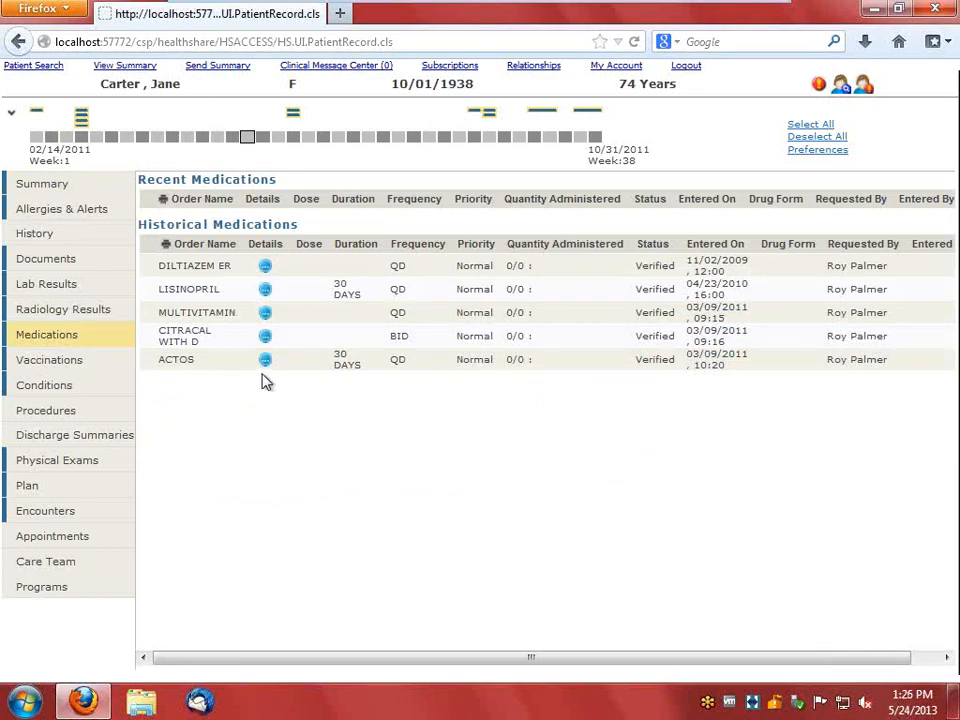
{"action": "mouse_move", "coordinate": [265, 270]}
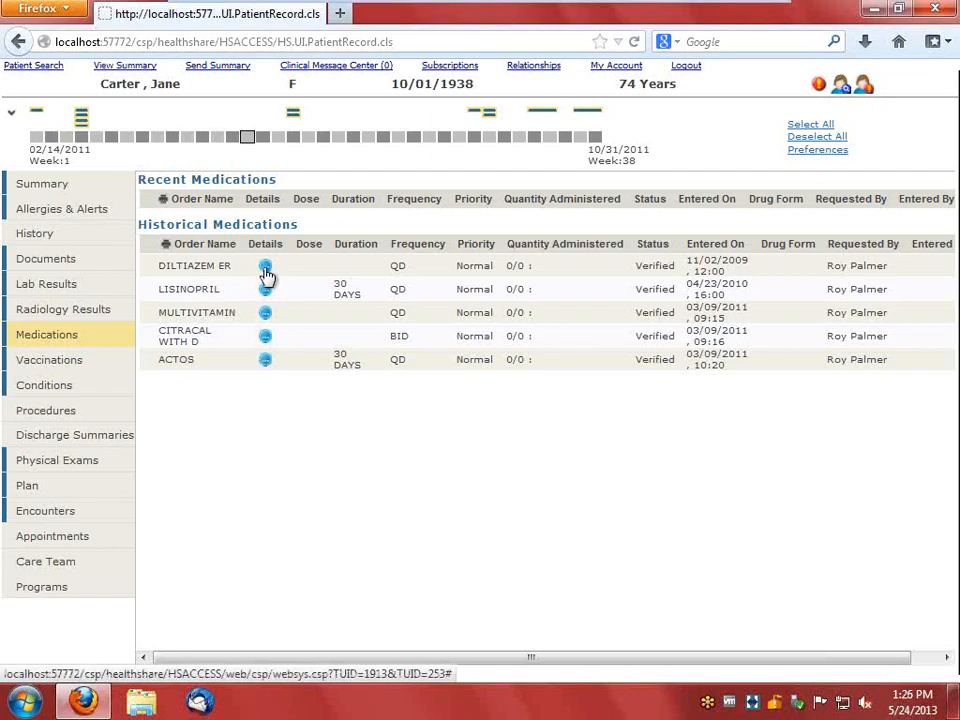
{"action": "left_click", "coordinate": [264, 265]}
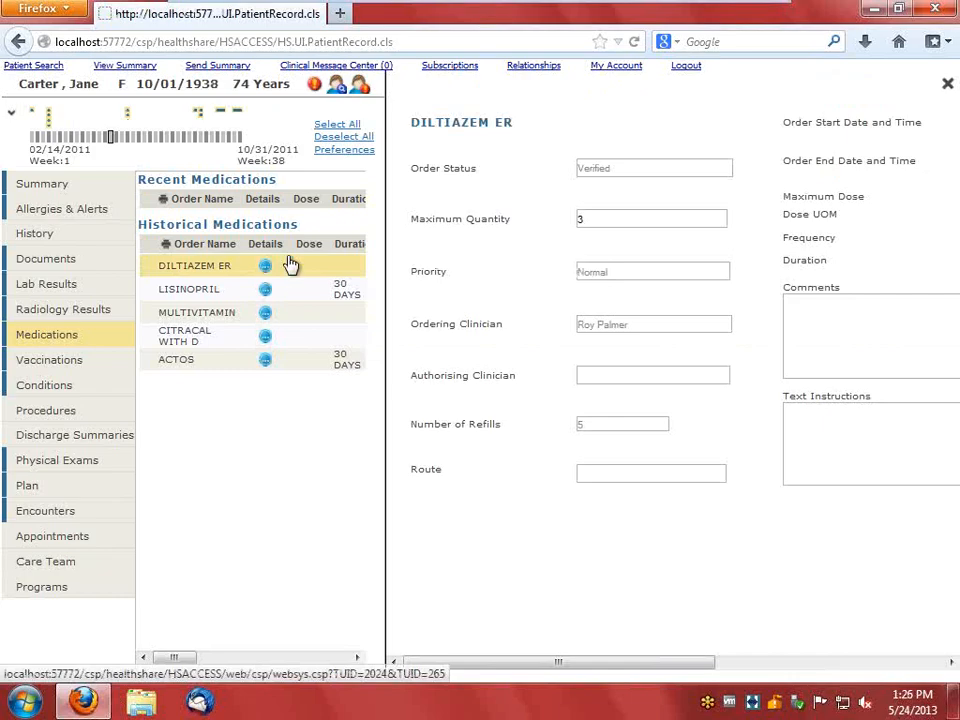
{"action": "mouse_move", "coordinate": [264, 302]}
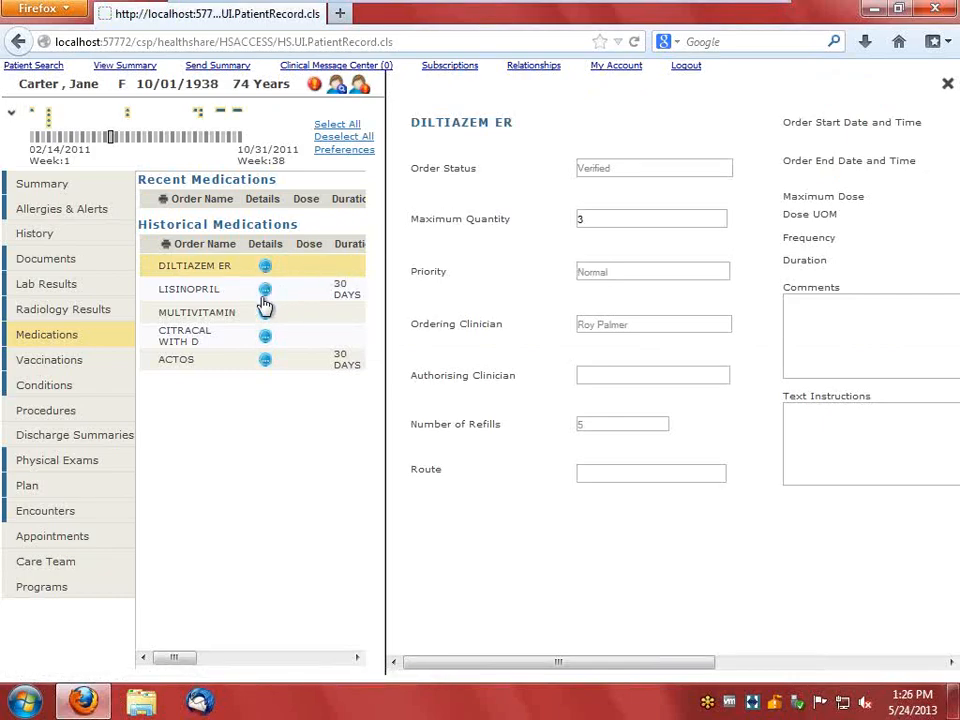
{"action": "left_click", "coordinate": [197, 312]}
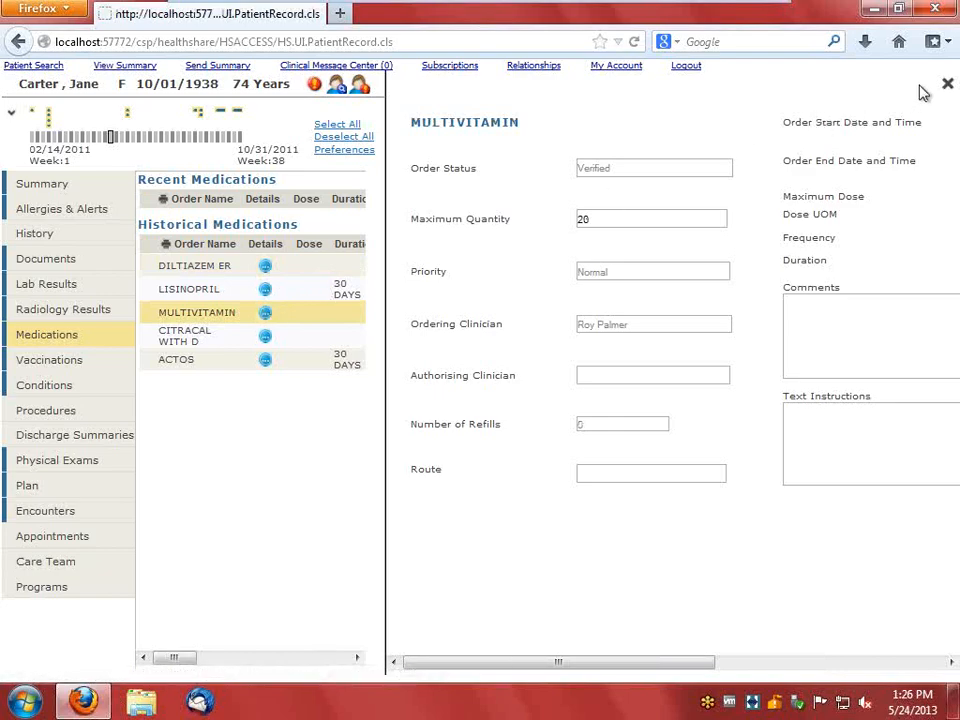
{"action": "left_click", "coordinate": [652, 323]}
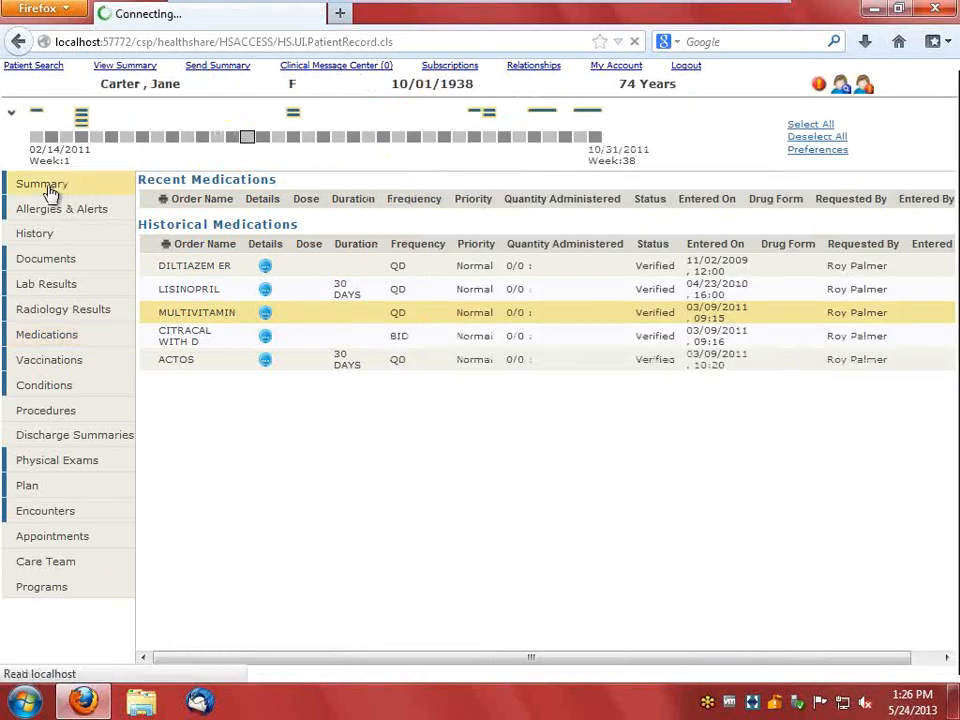
- Go from Summary to Physical Exams and scroll down to the Vital Sign graph
{"action": "left_click", "coordinate": [42, 183]}
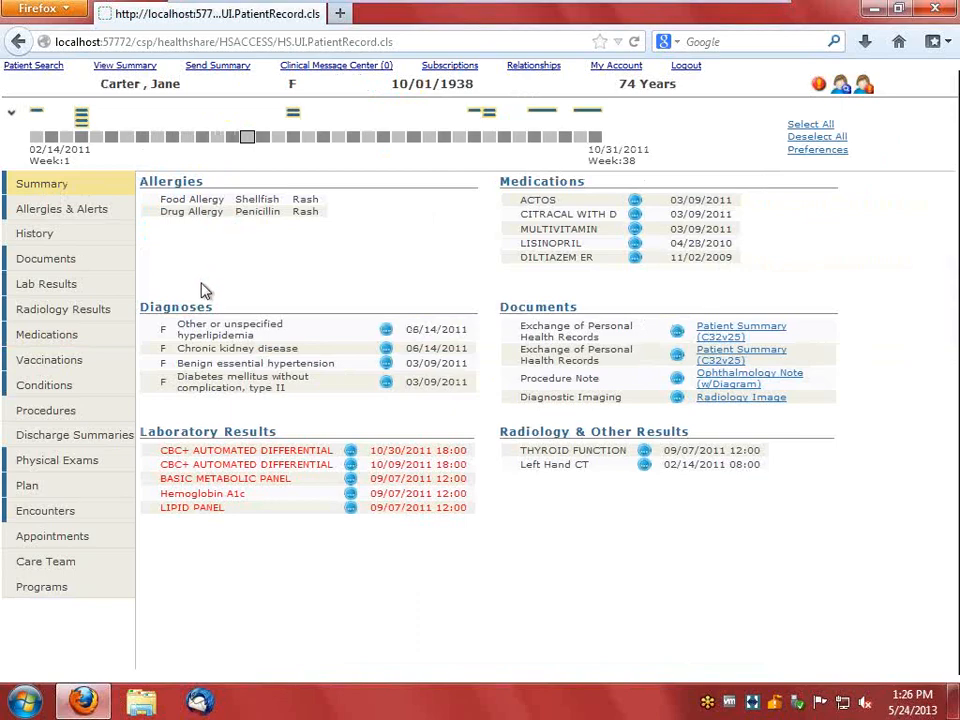
{"action": "mouse_move", "coordinate": [63, 467]}
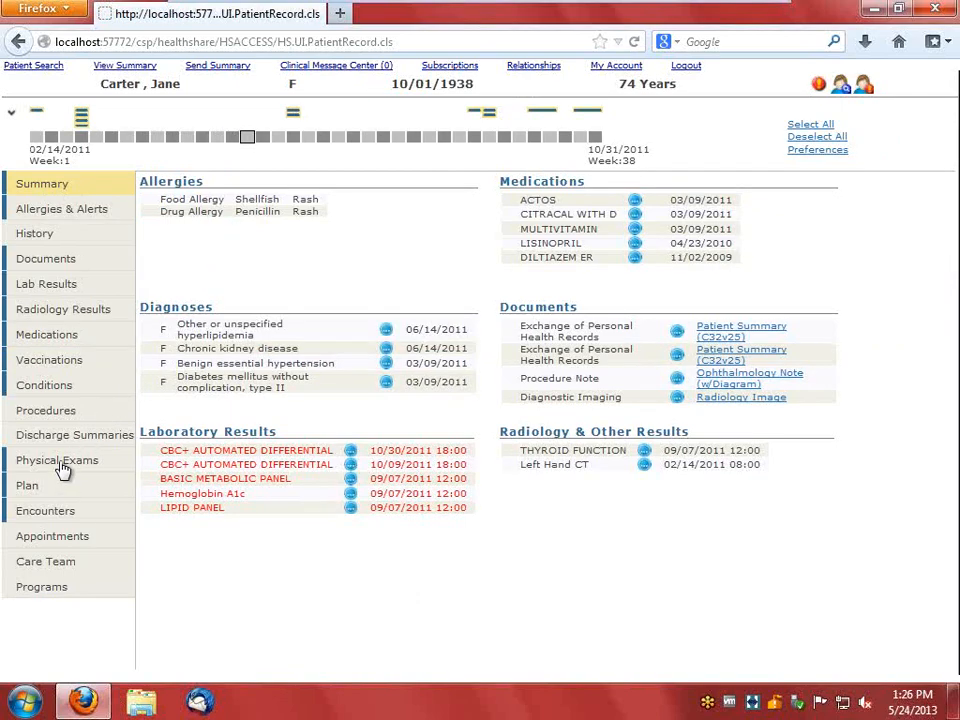
{"action": "left_click", "coordinate": [57, 460]}
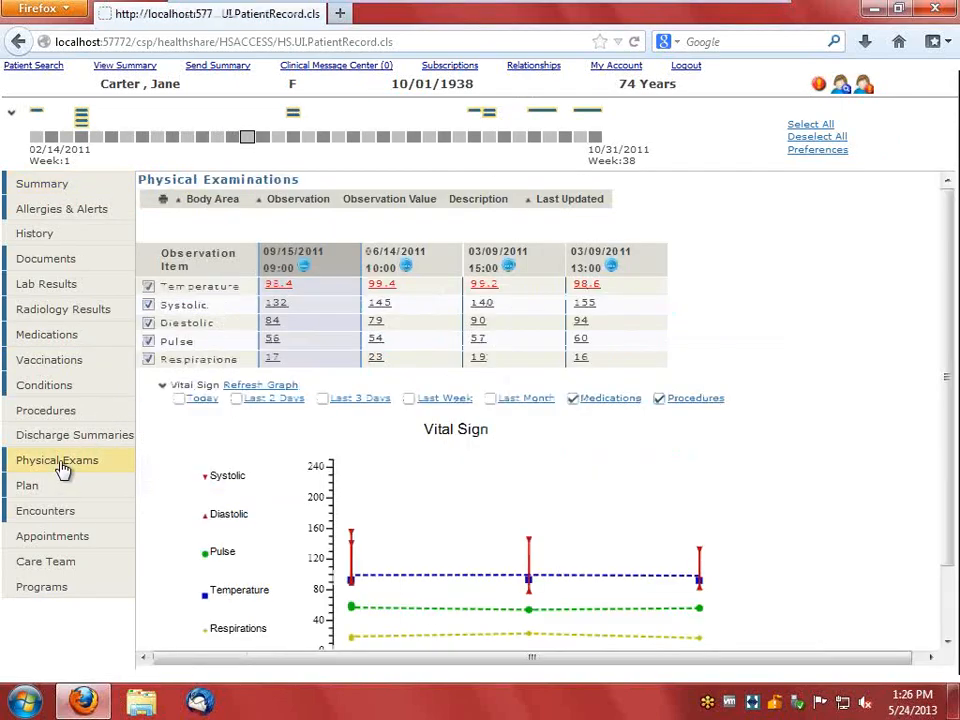
{"action": "mouse_move", "coordinate": [900, 262]}
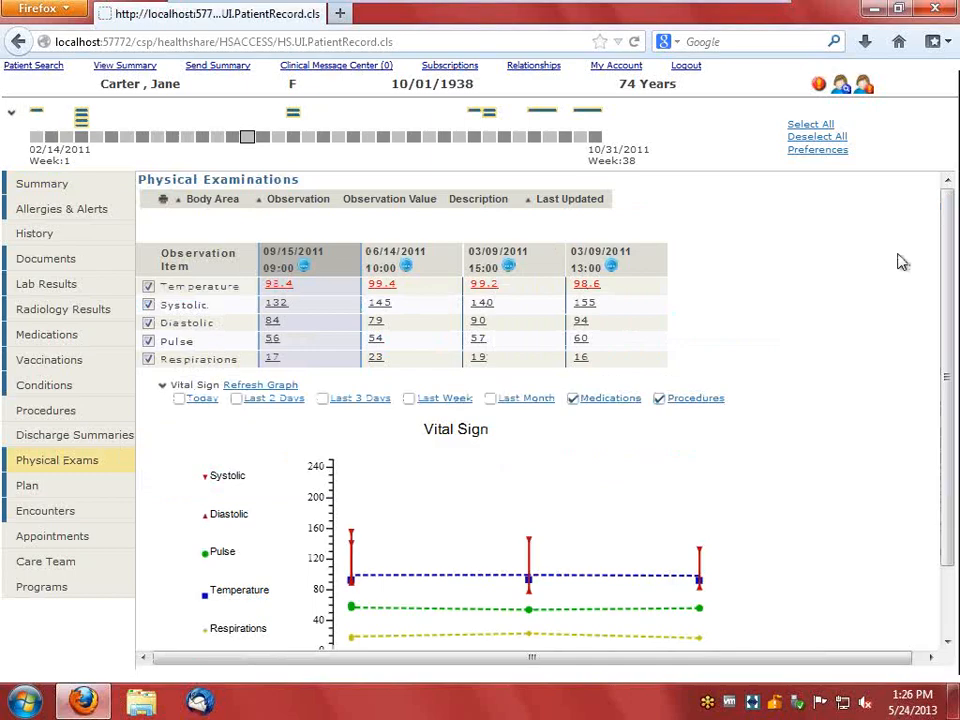
{"action": "scroll", "scroll_direction": "down", "scroll_amount": 3}
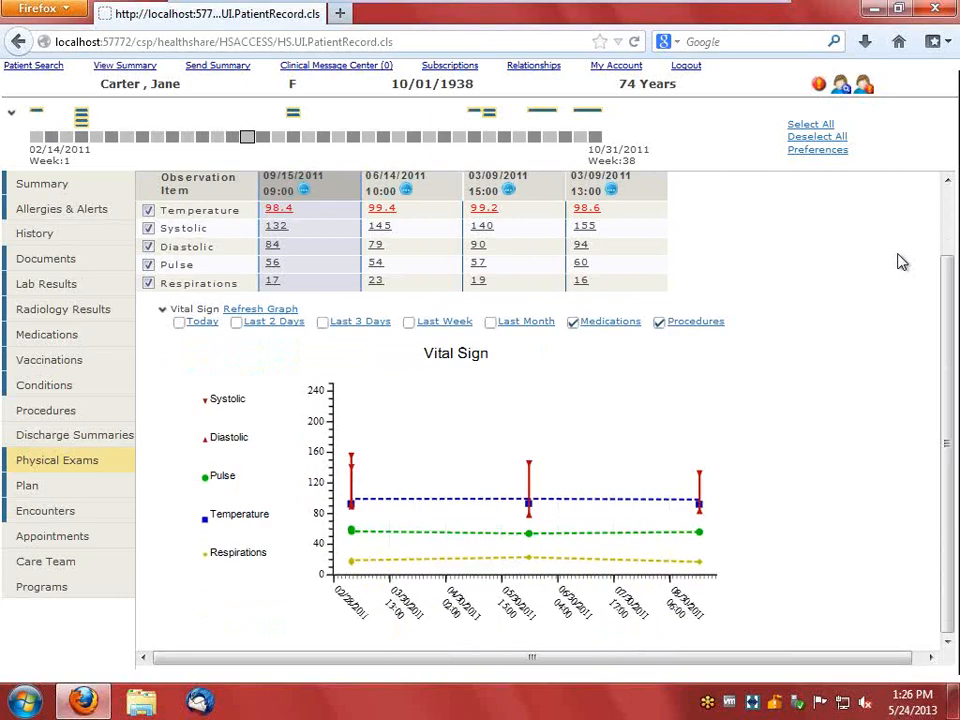
{"action": "mouse_move", "coordinate": [97, 364]}
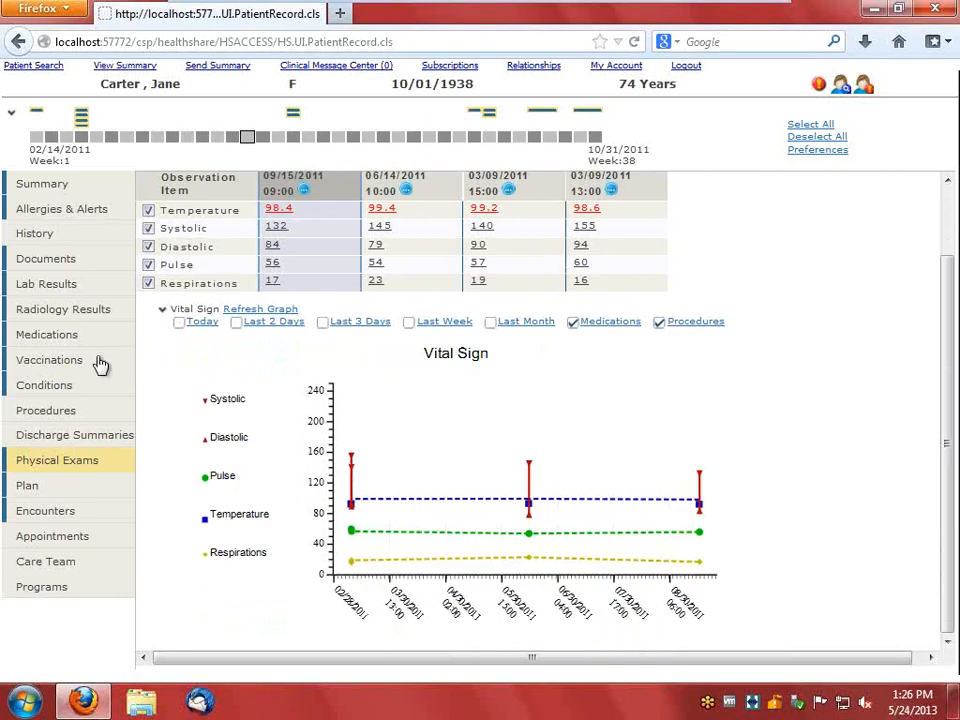
{"action": "mouse_move", "coordinate": [46, 283]}
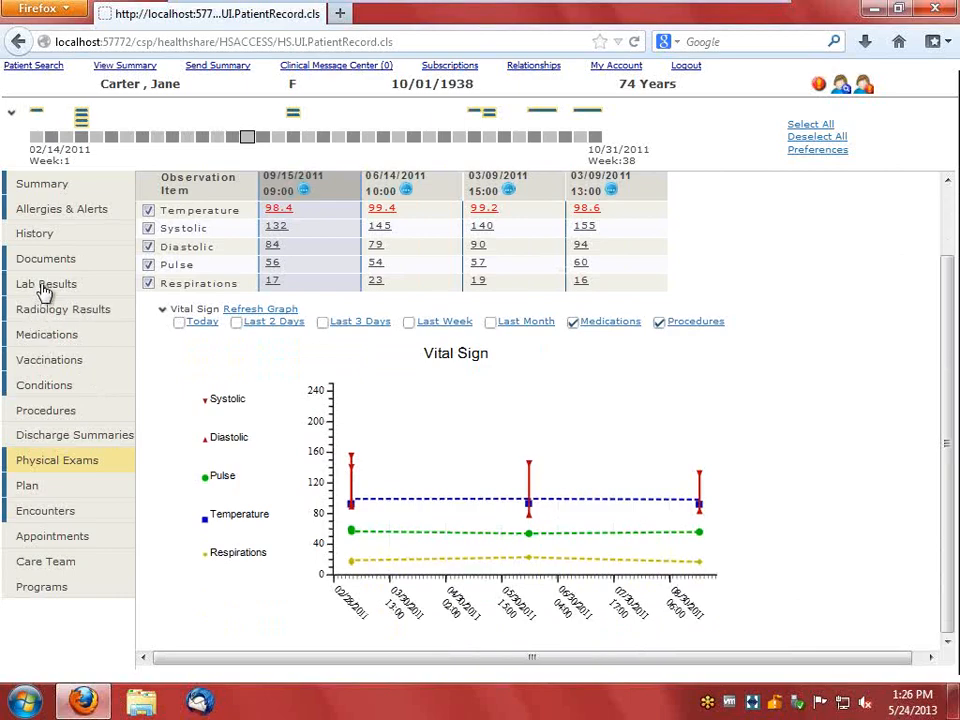
- Open laboratory results and show details of the 10/30/2011 CBC+ AUTOMATED DIFFERENTIAL result
{"action": "left_click", "coordinate": [46, 284]}
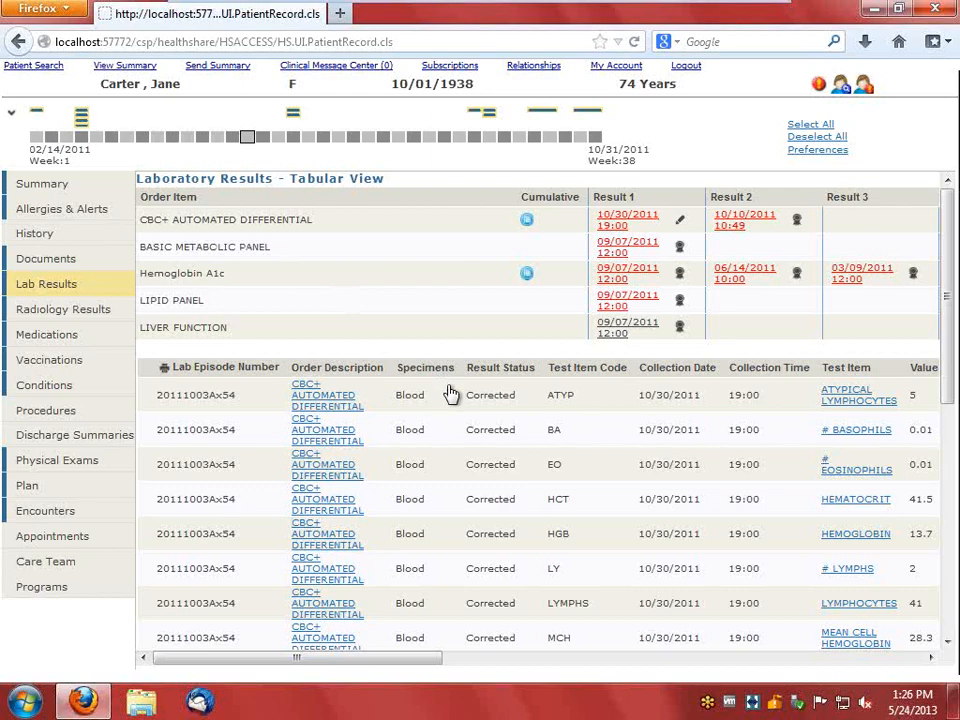
{"action": "mouse_move", "coordinate": [441, 547]}
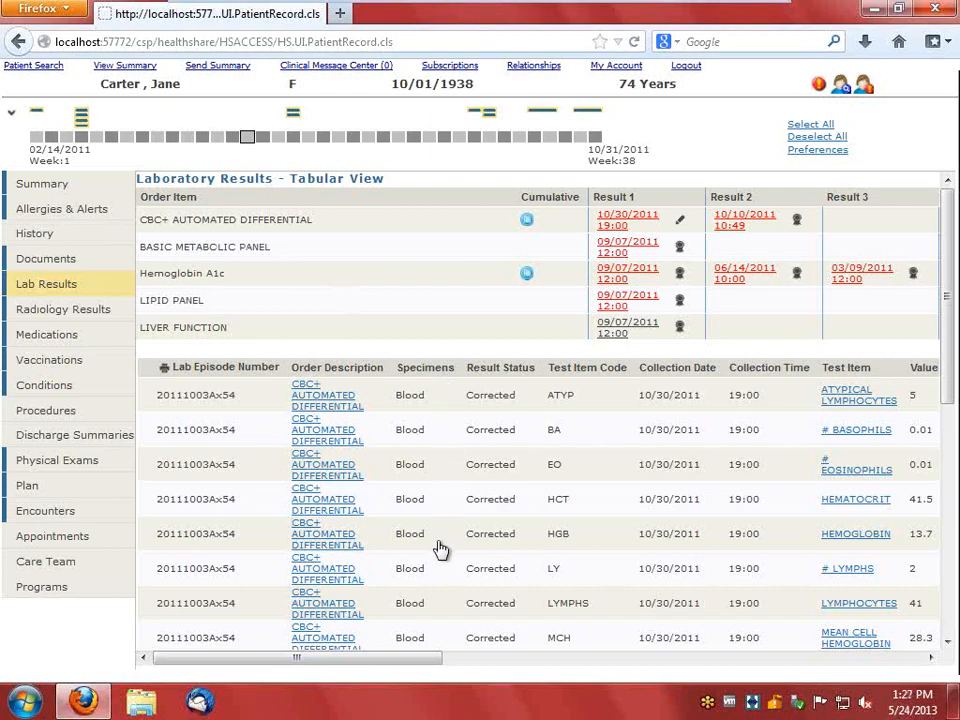
{"action": "mouse_move", "coordinate": [490, 458]}
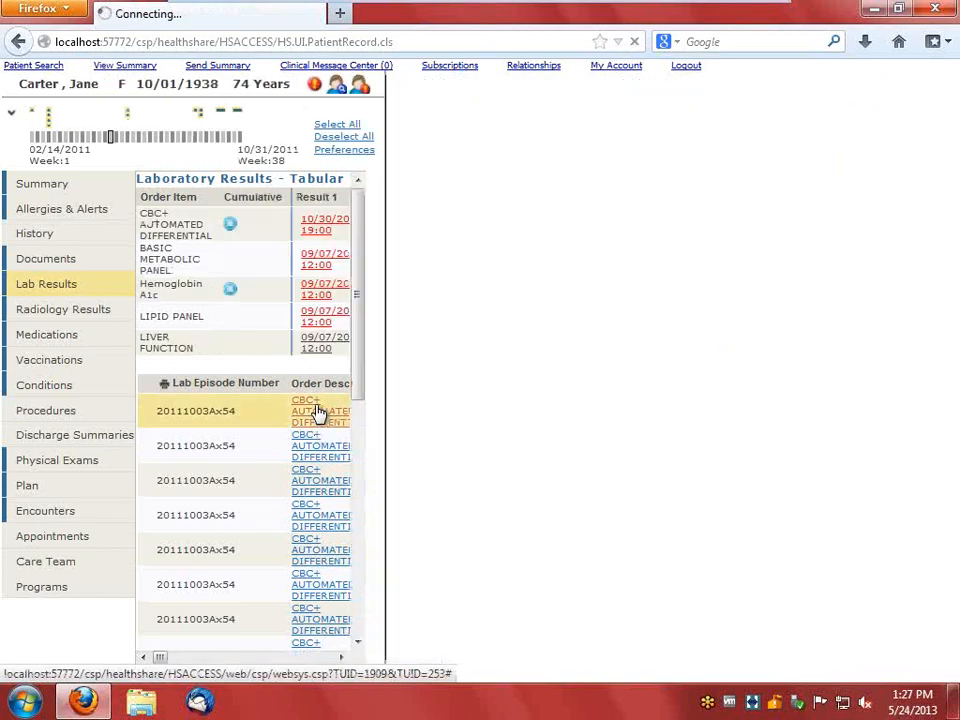
{"action": "left_click", "coordinate": [318, 410]}
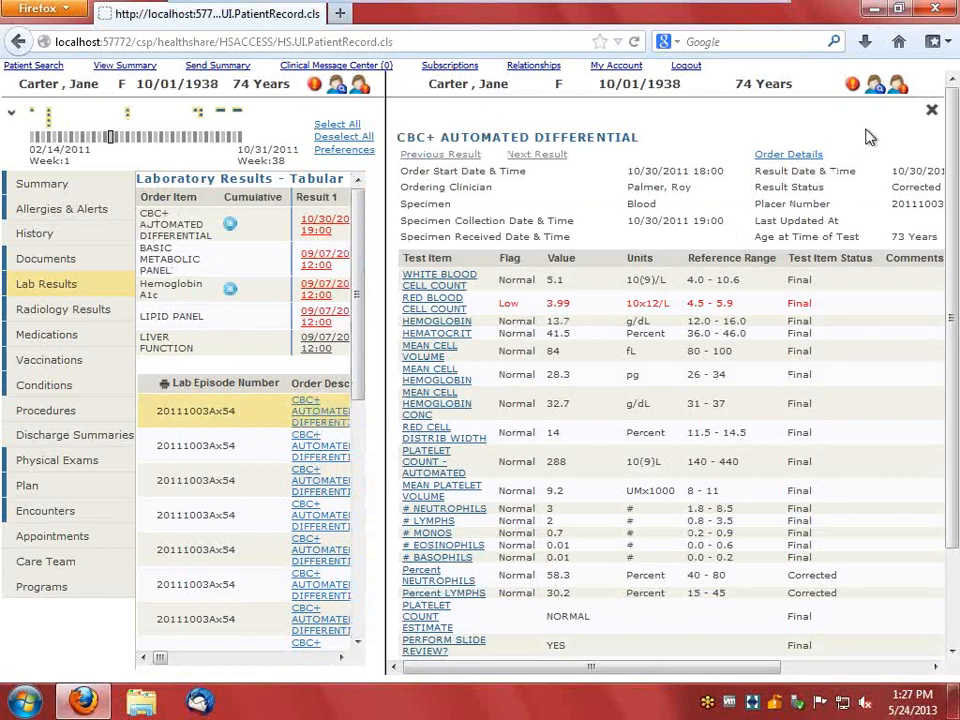
{"action": "mouse_move", "coordinate": [925, 221]}
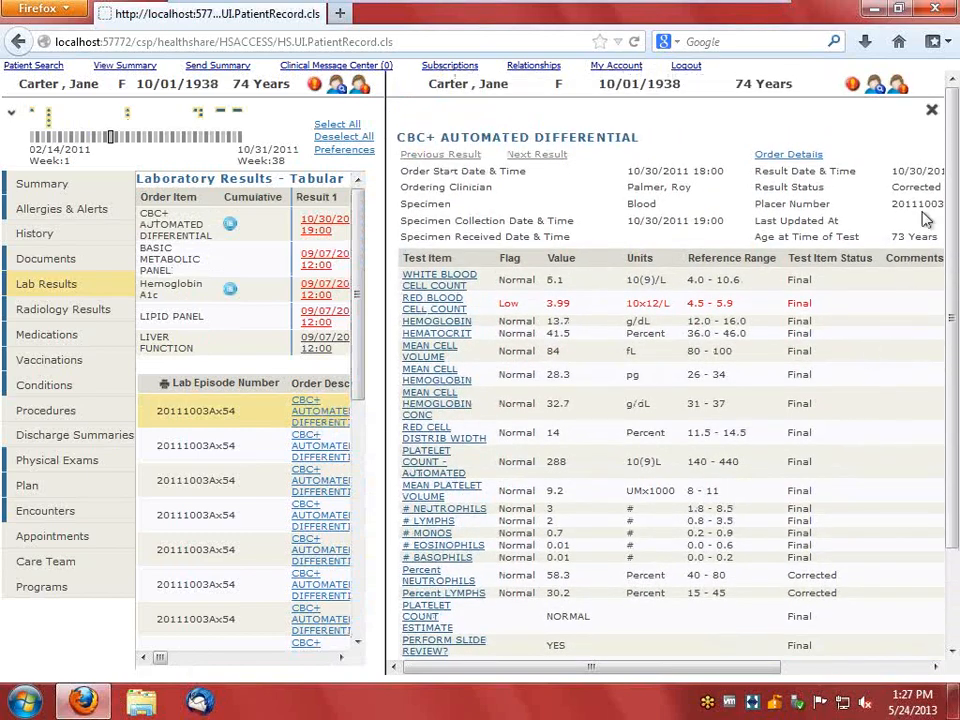
- Close the CBC result detail panel to return to the tabular lab results
{"action": "left_click", "coordinate": [929, 108]}
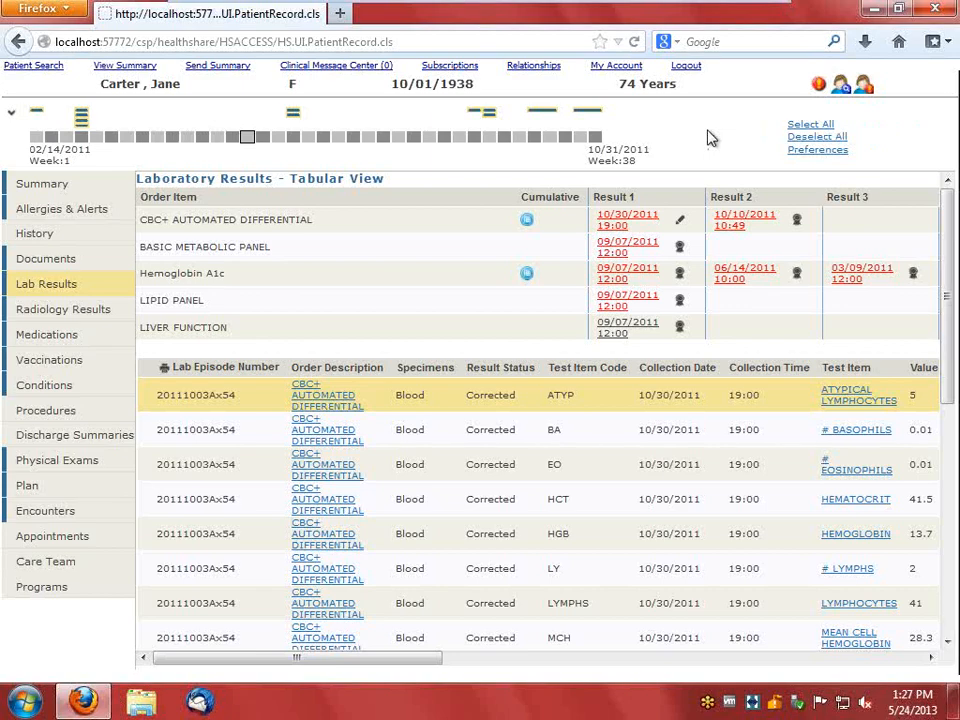
{"action": "mouse_move", "coordinate": [491, 229]}
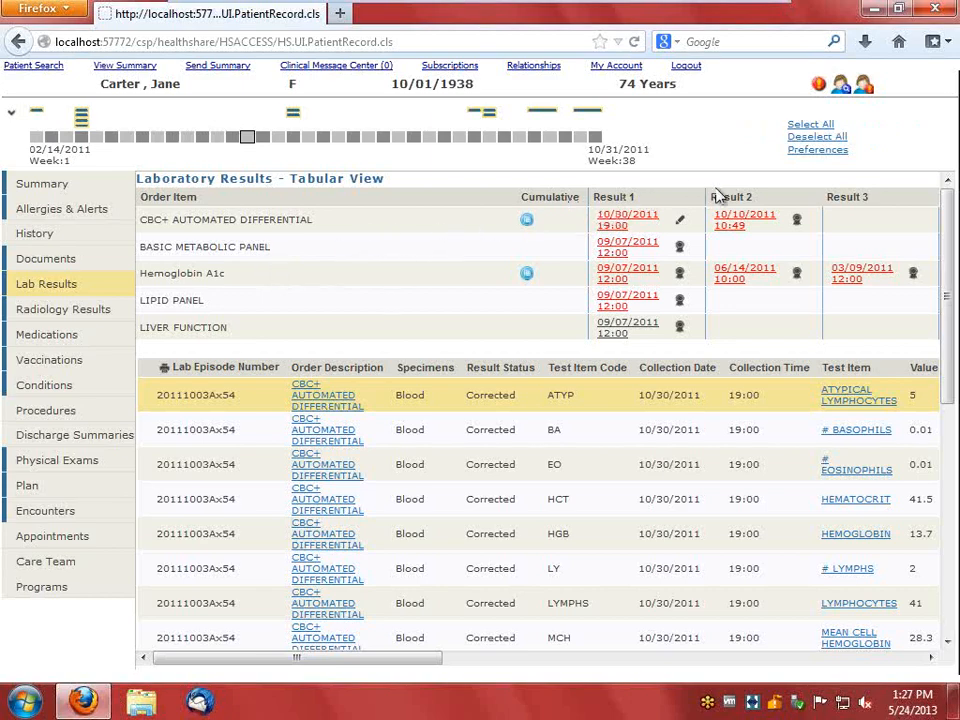
{"action": "mouse_move", "coordinate": [555, 261]}
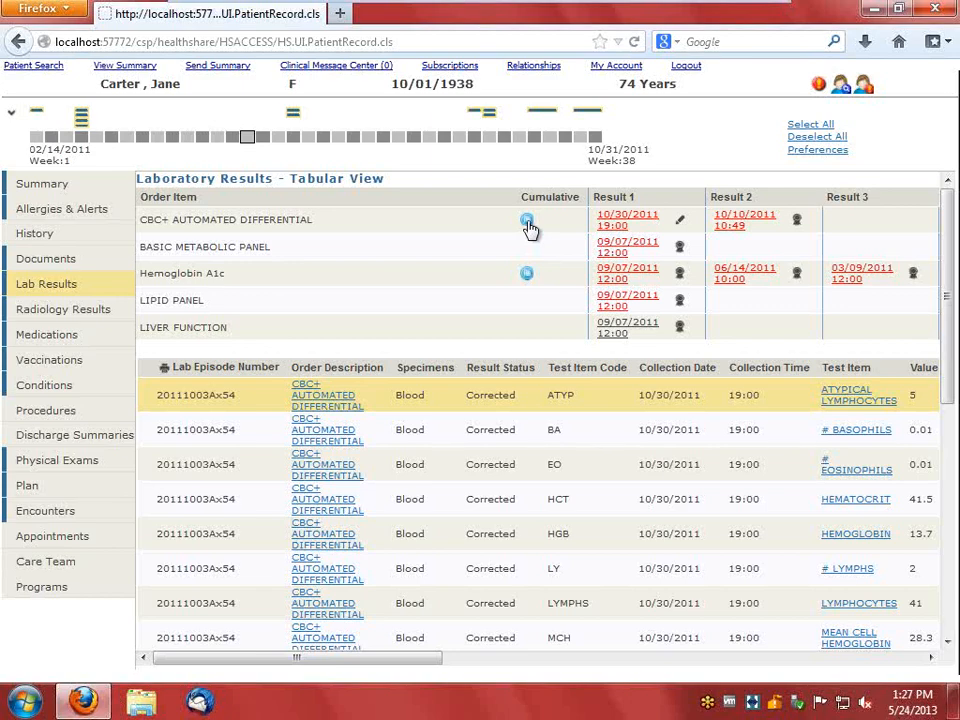
- Open the Cumulative View for CBC+ AUTOMATED DIFFERENTIAL comparing 10/30/2011 and 10/10/2011
{"action": "left_click", "coordinate": [526, 219]}
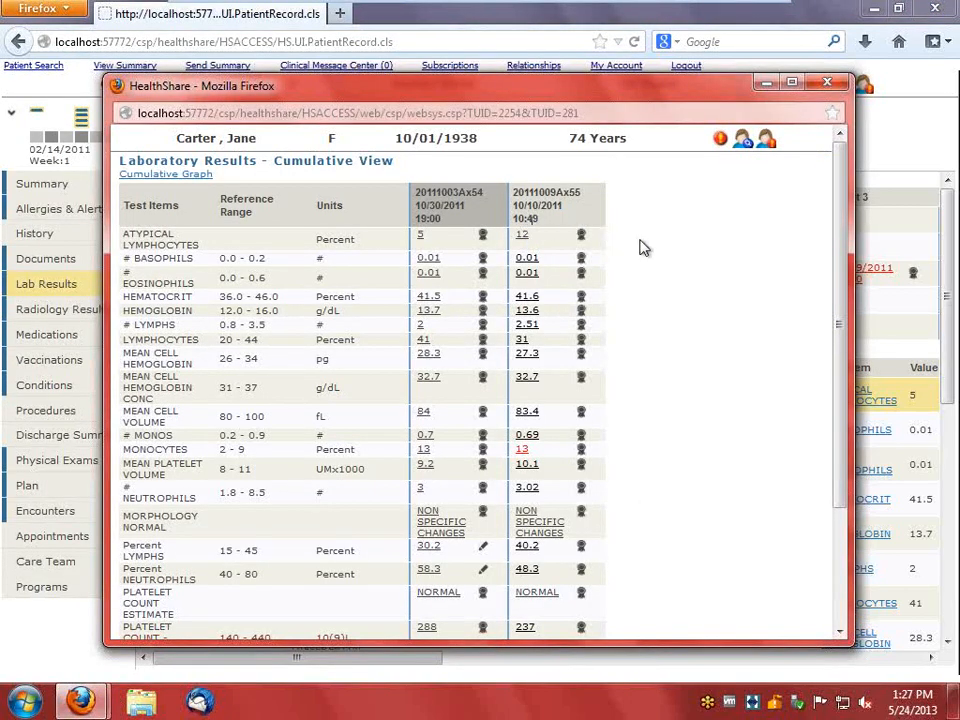
{"action": "mouse_move", "coordinate": [656, 250]}
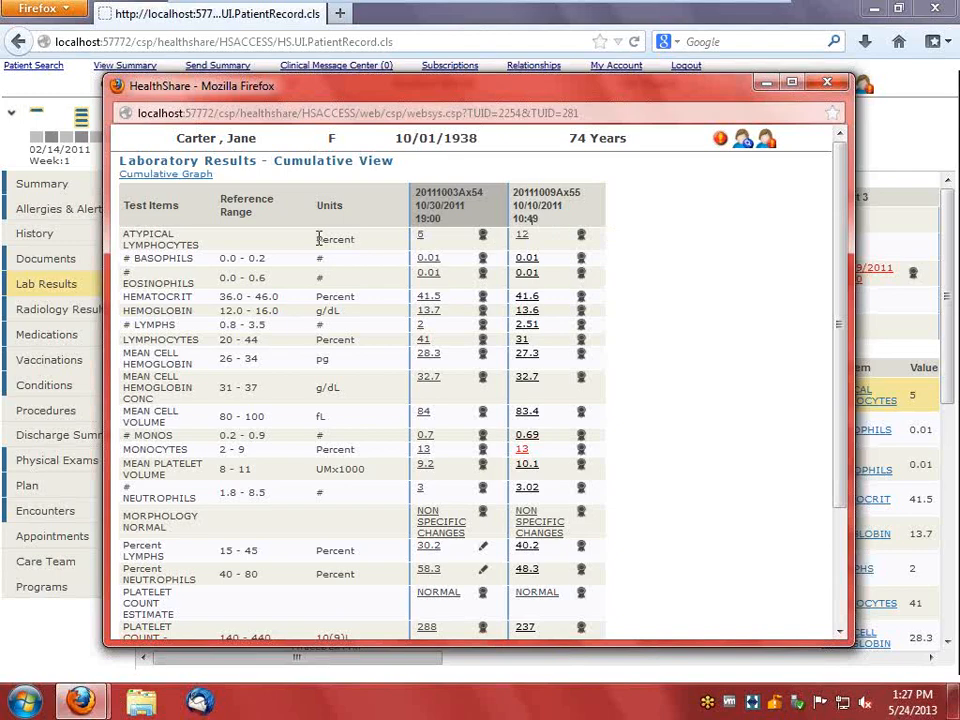
{"action": "mouse_move", "coordinate": [289, 313]}
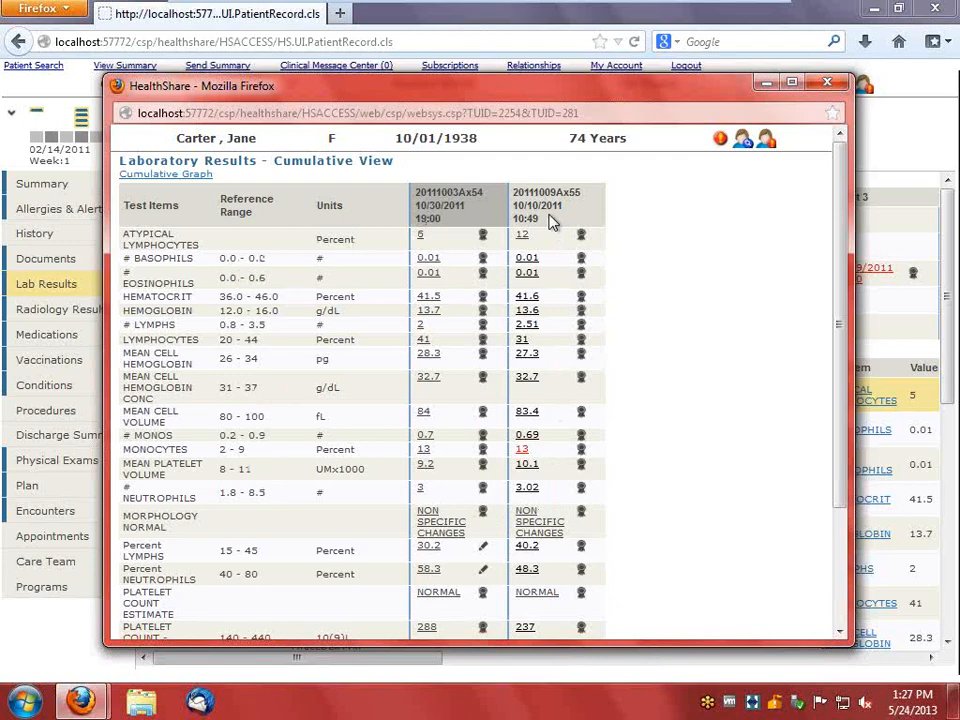
{"action": "mouse_move", "coordinate": [268, 178]}
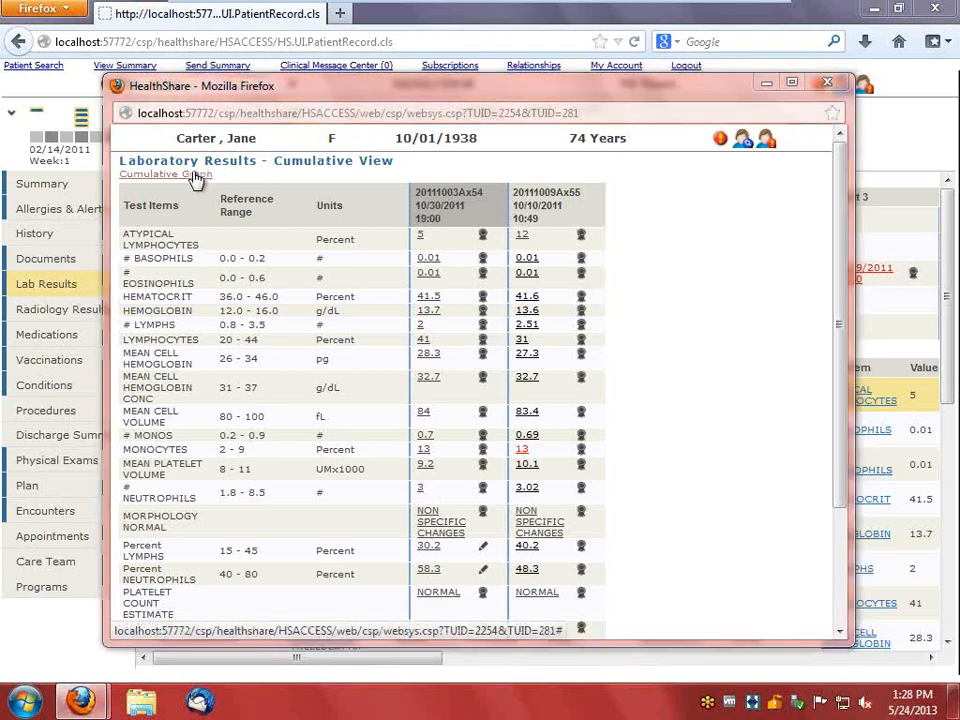
- Plot LYMPHOCYTES on the cumulative graph, refresh it, then close the graph
{"action": "left_click", "coordinate": [159, 174]}
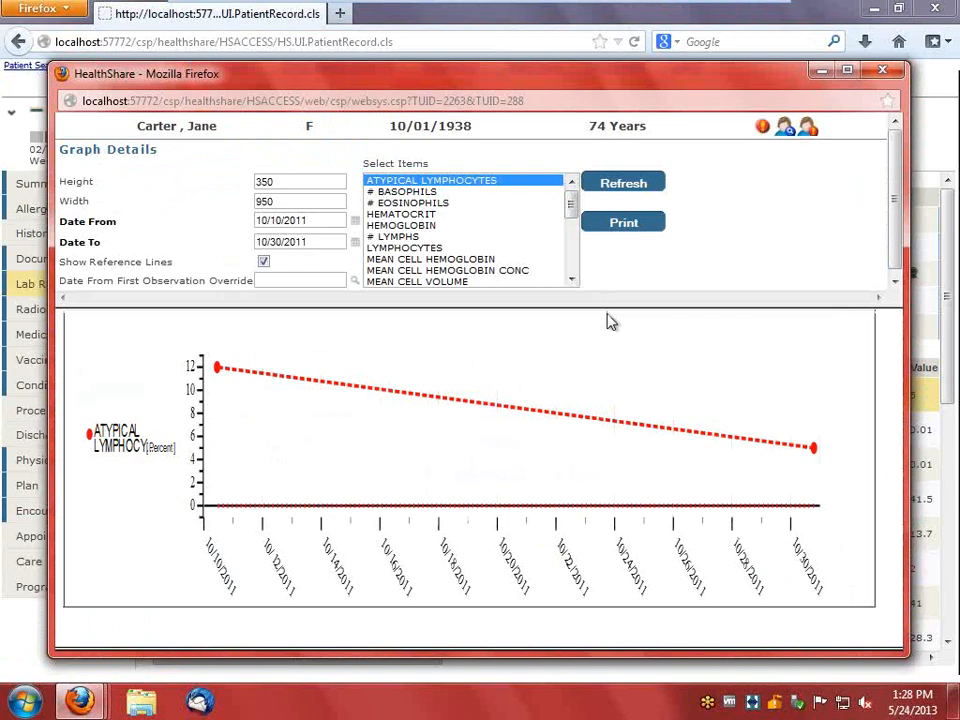
{"action": "mouse_move", "coordinate": [405, 265]}
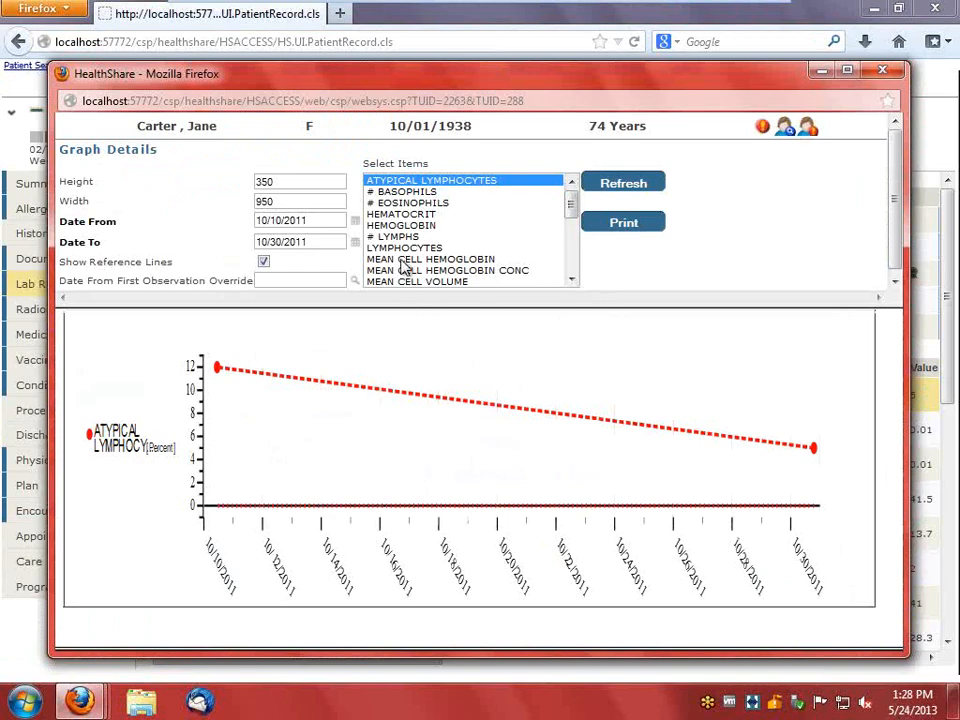
{"action": "left_click", "coordinate": [405, 247]}
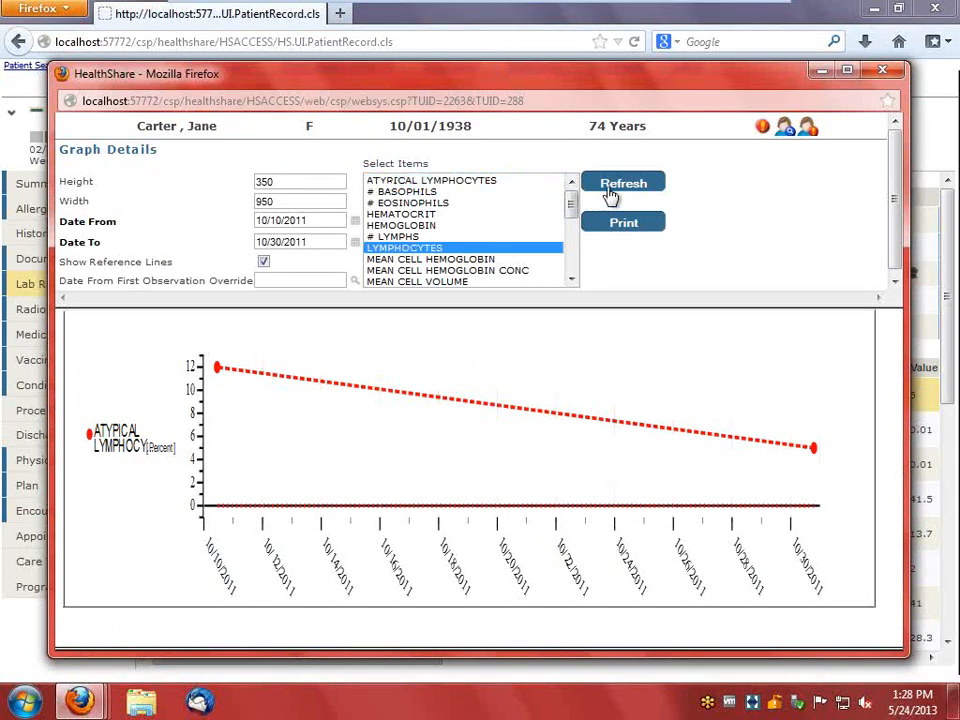
{"action": "left_click", "coordinate": [623, 181]}
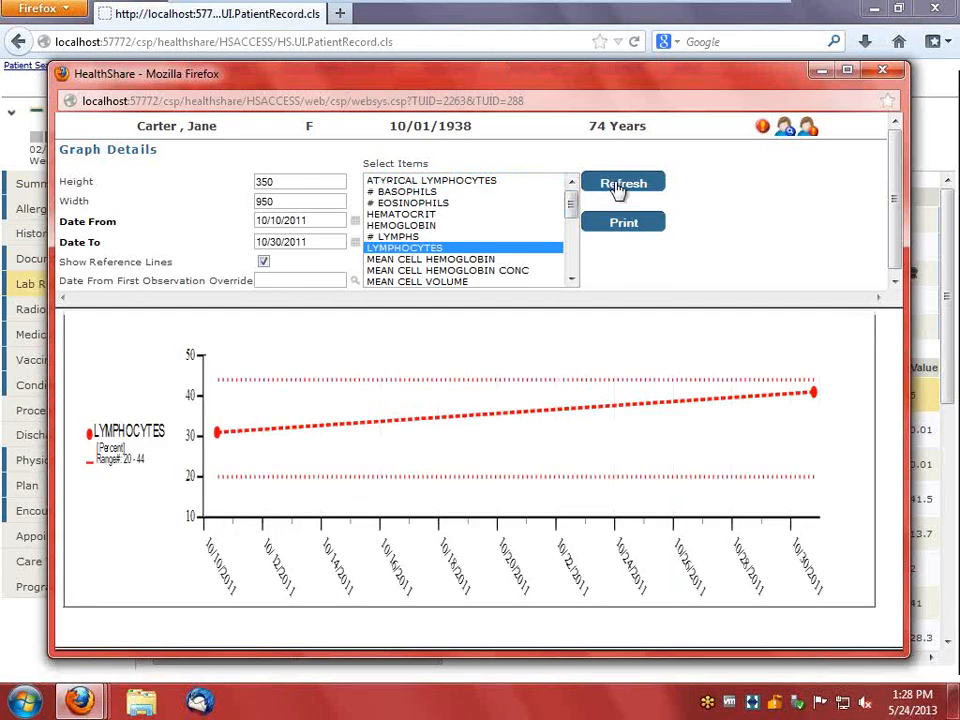
{"action": "mouse_move", "coordinate": [507, 382]}
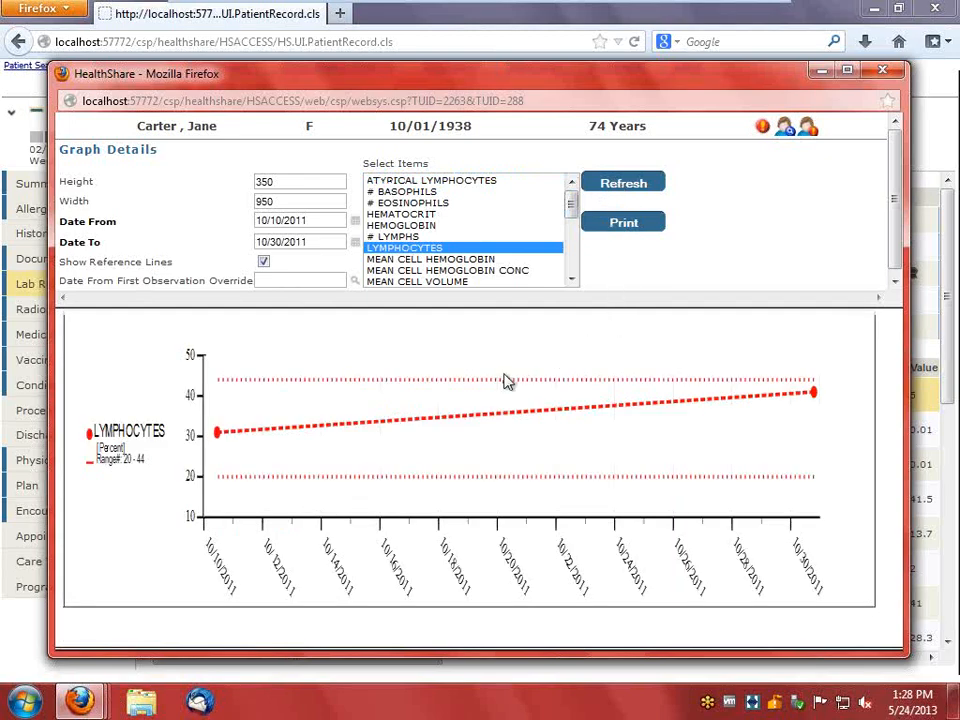
{"action": "mouse_move", "coordinate": [541, 444]}
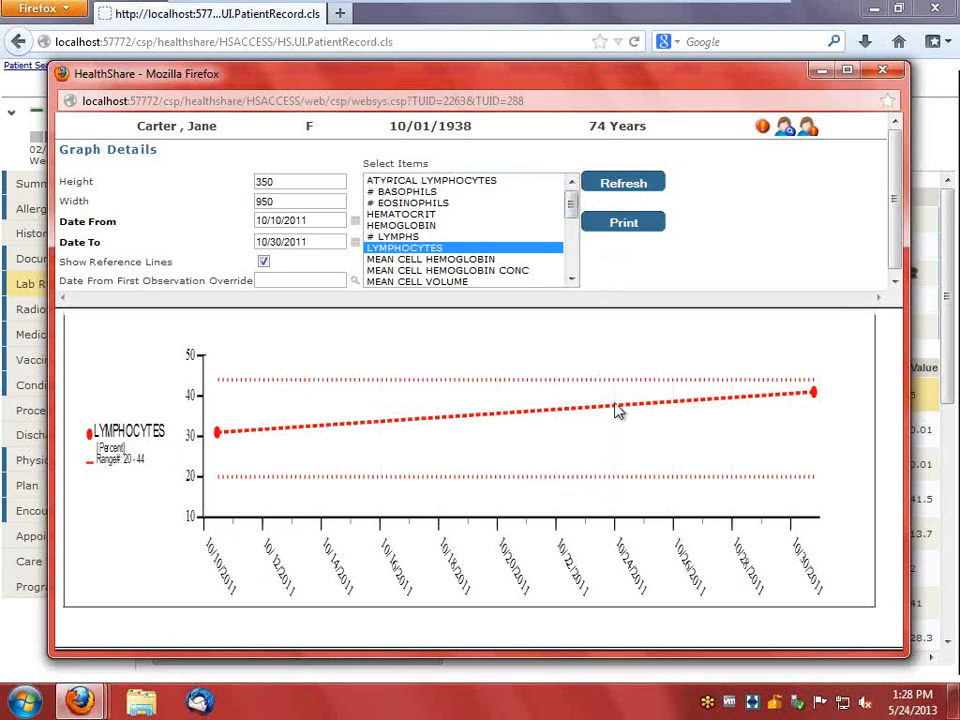
{"action": "mouse_move", "coordinate": [785, 178]}
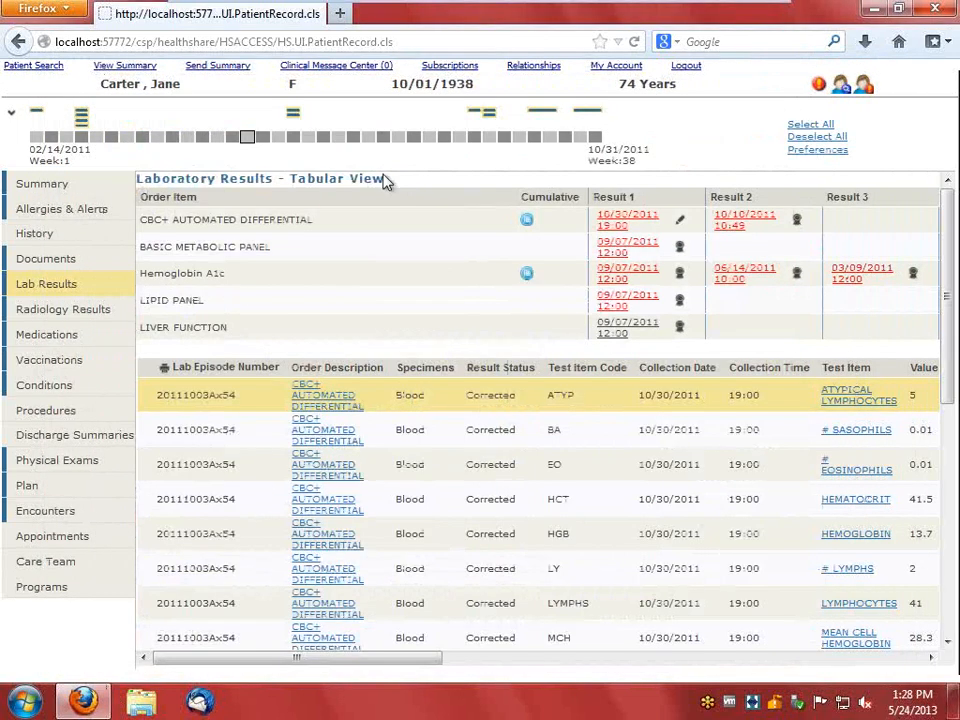
{"action": "mouse_move", "coordinate": [155, 368]}
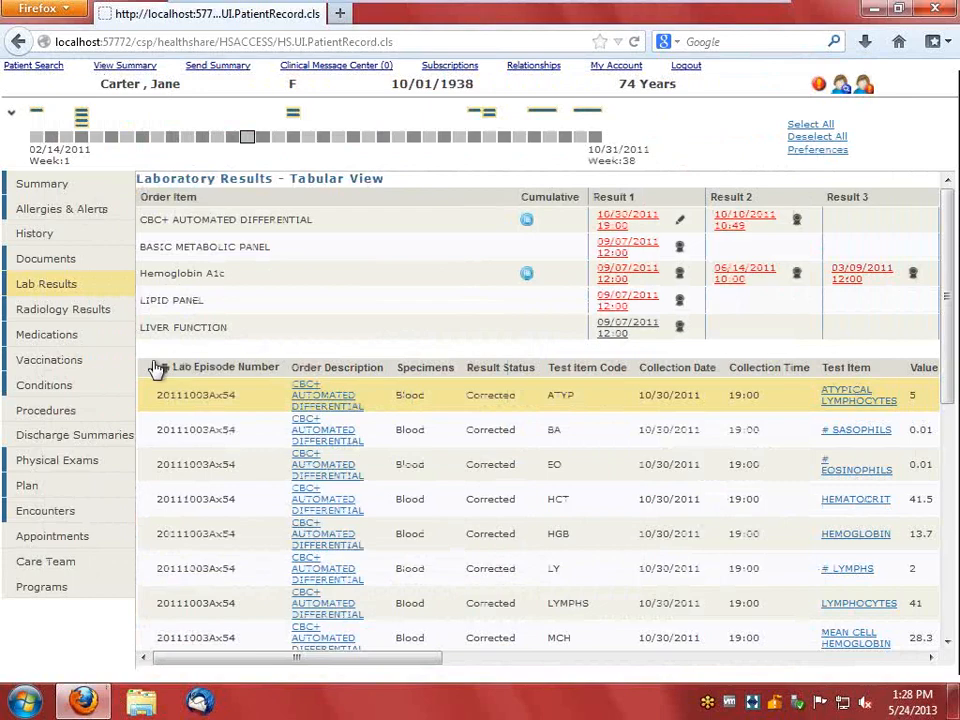
{"action": "left_click", "coordinate": [45, 258]}
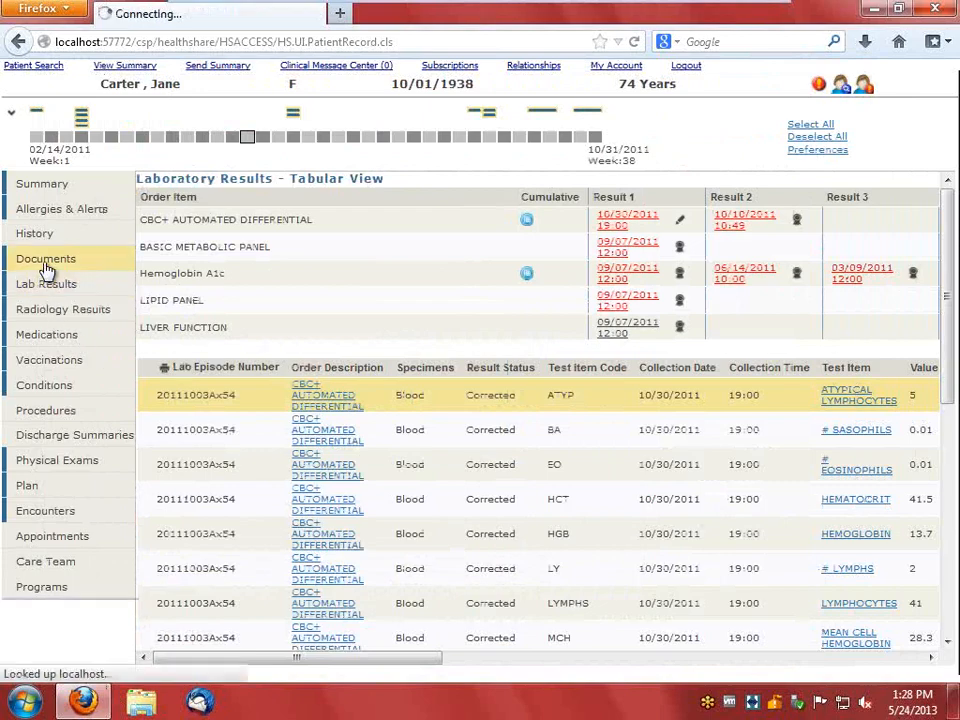
{"action": "left_click", "coordinate": [45, 258]}
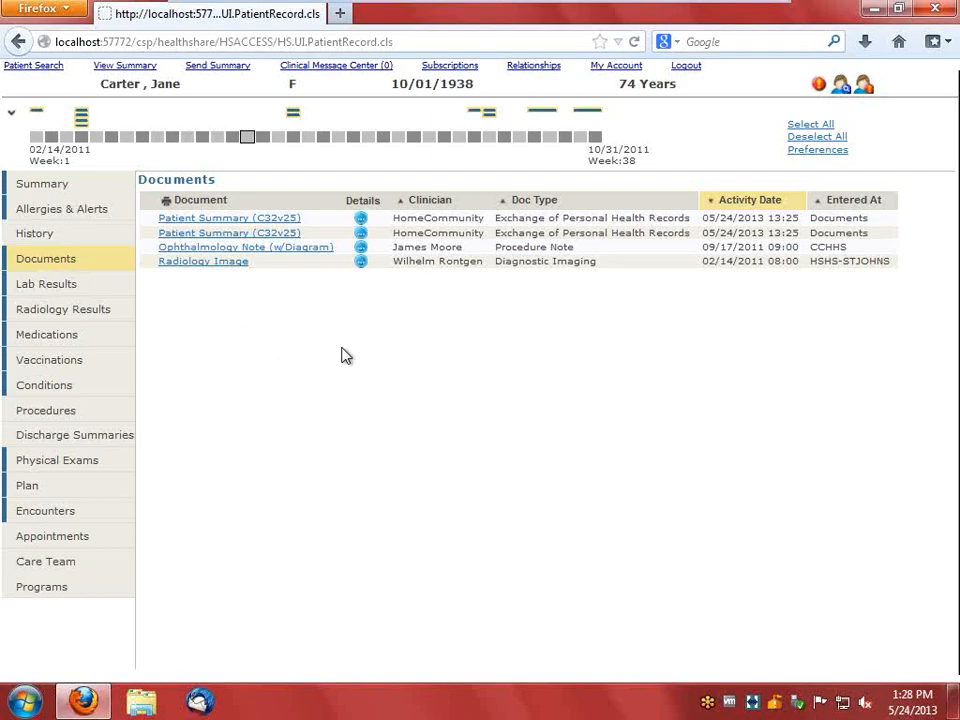
{"action": "mouse_move", "coordinate": [203, 297]}
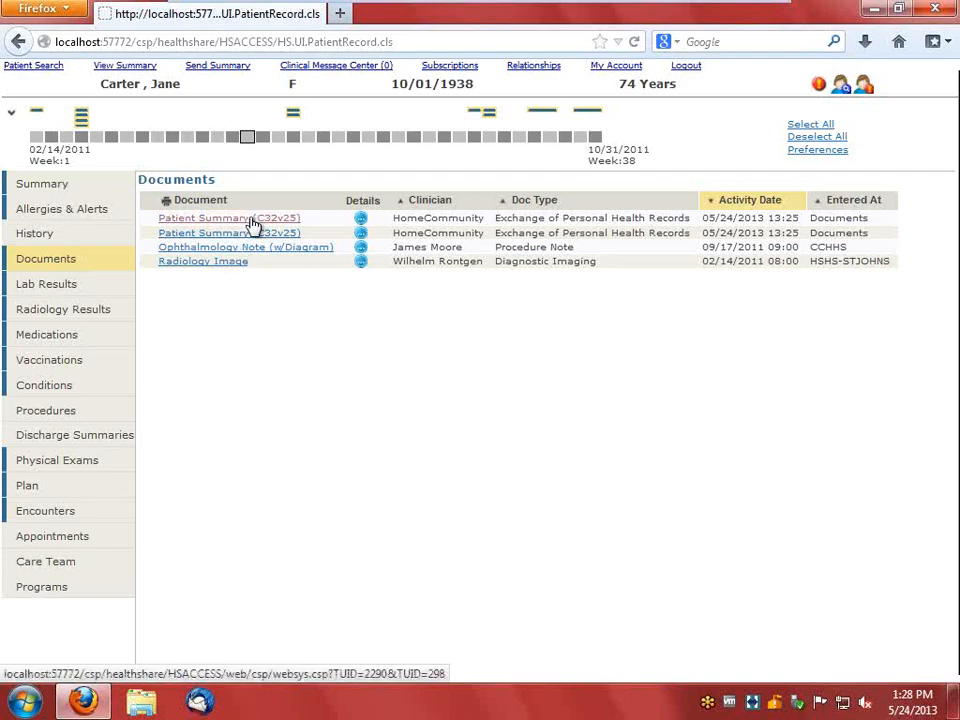
{"action": "left_click", "coordinate": [203, 218]}
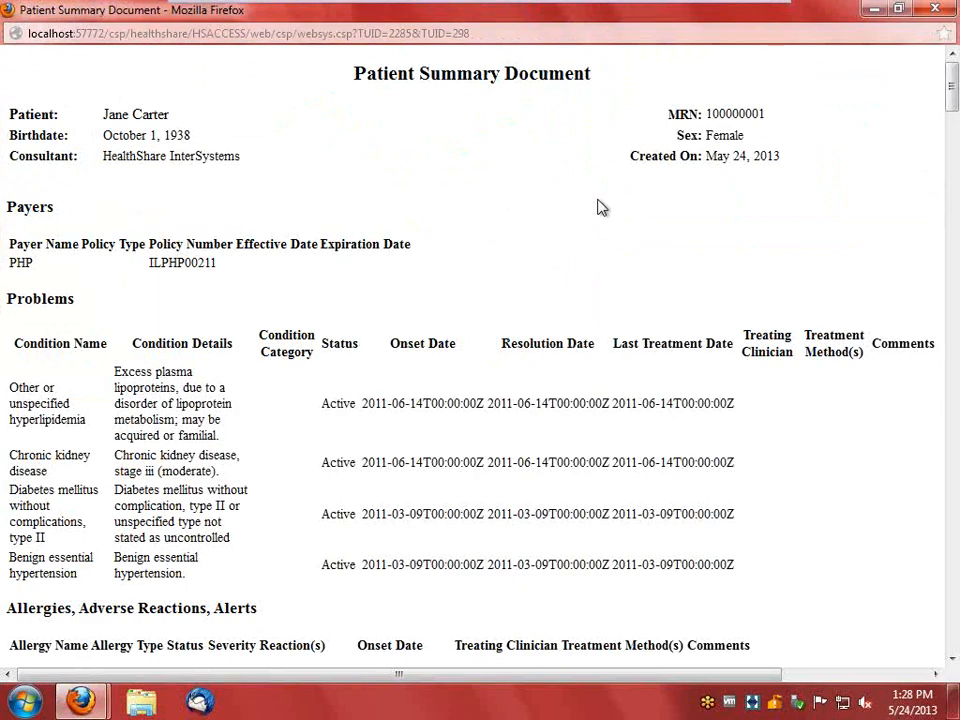
{"action": "scroll", "scroll_direction": "down", "scroll_amount": 3}
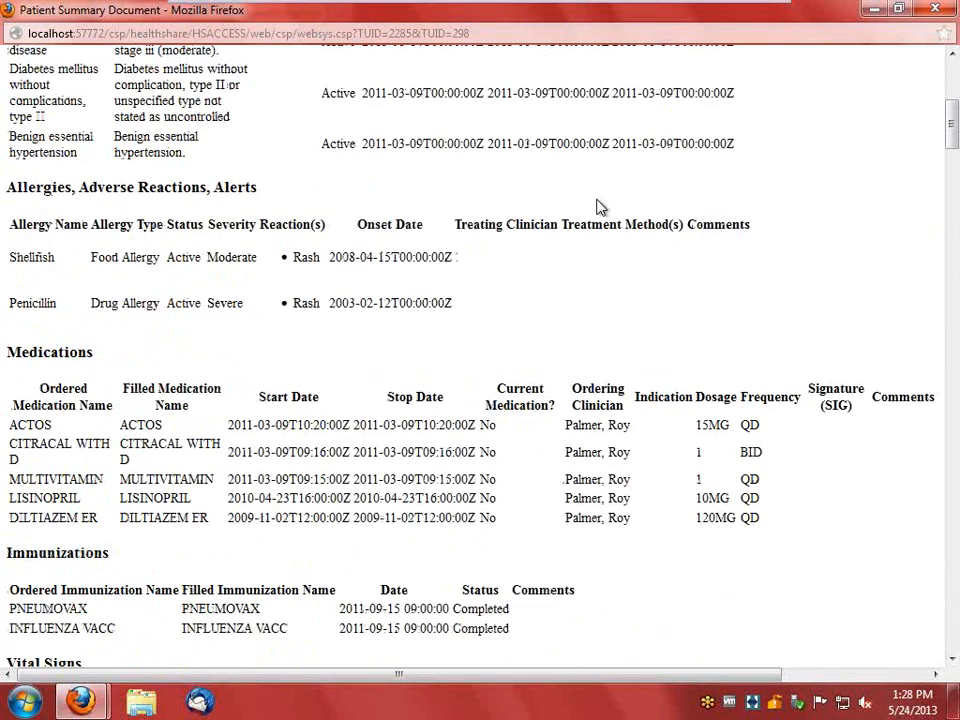
{"action": "scroll", "scroll_direction": "down", "scroll_amount": 3}
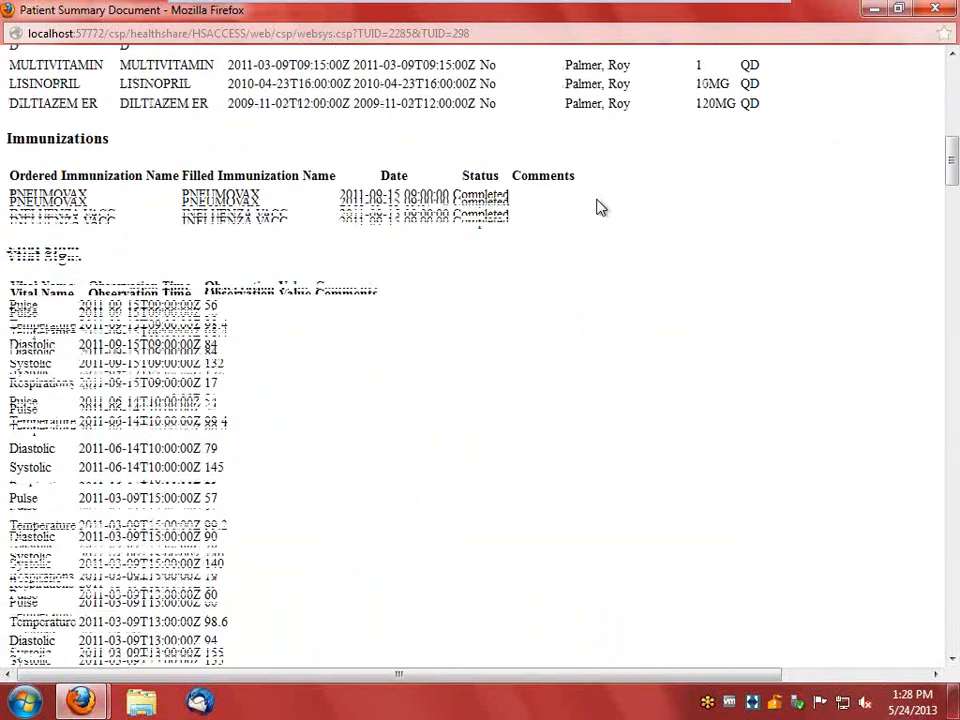
{"action": "scroll", "scroll_direction": "down", "scroll_amount": 3}
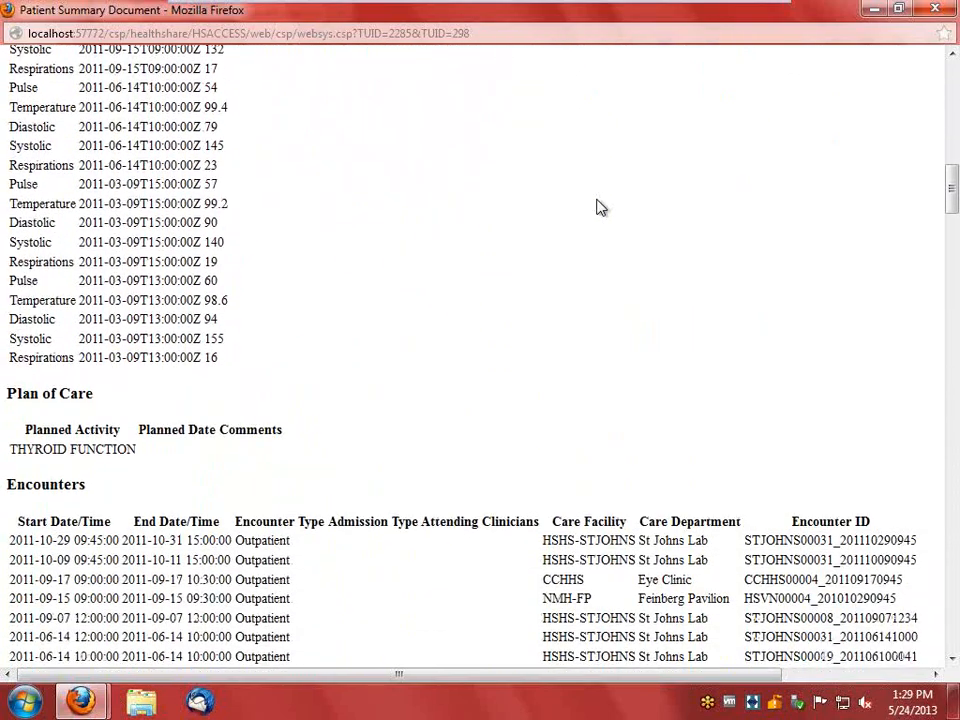
{"action": "scroll", "scroll_direction": "down", "scroll_amount": 3}
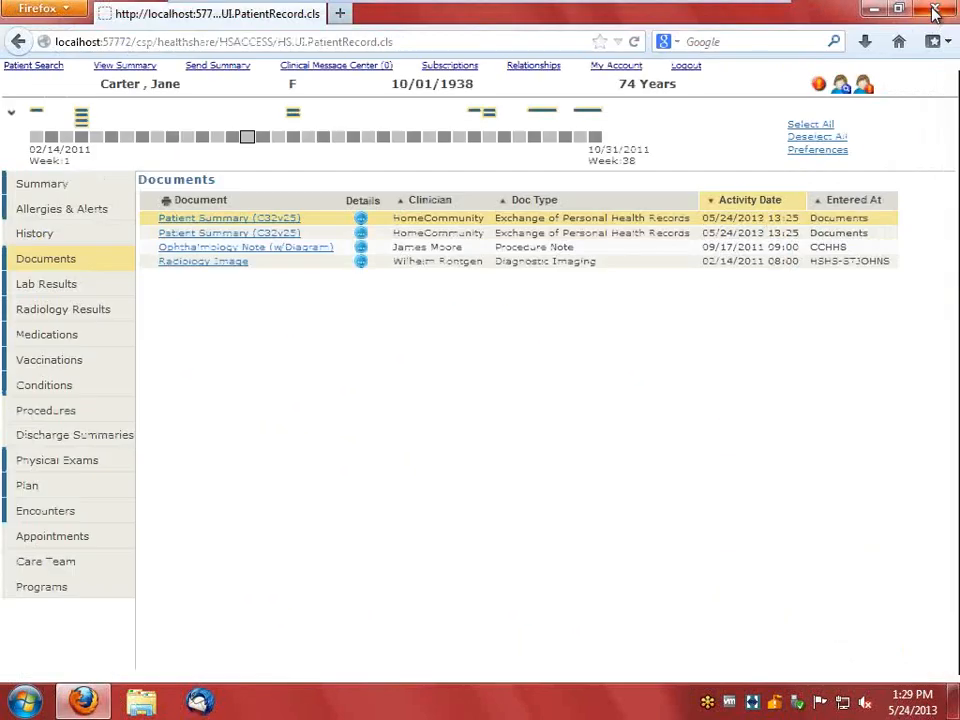
{"action": "mouse_move", "coordinate": [419, 391]}
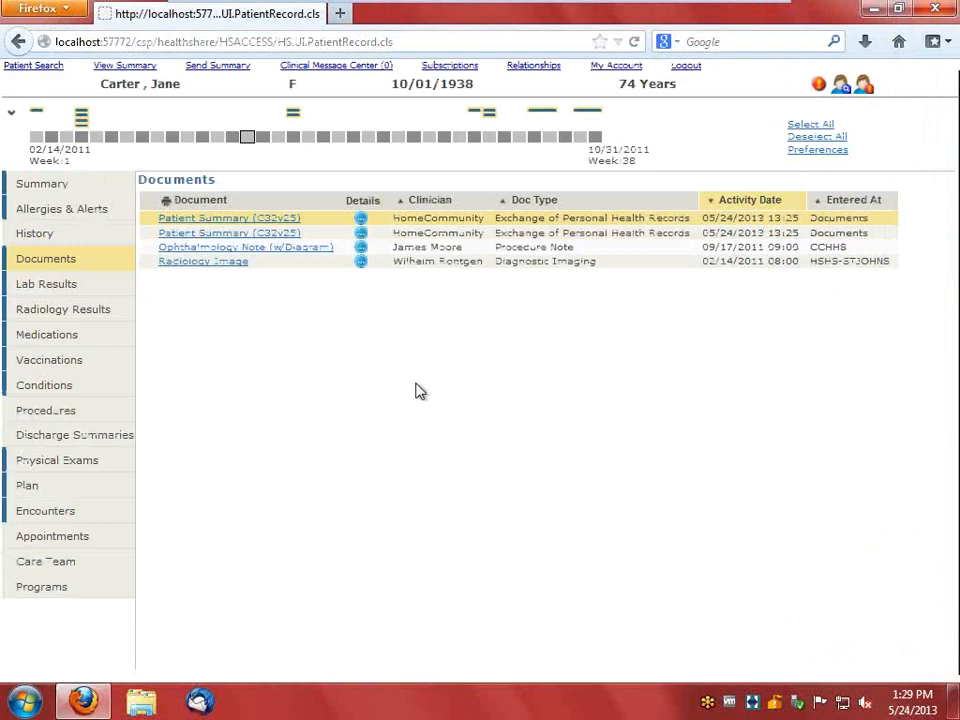
{"action": "mouse_move", "coordinate": [195, 287]}
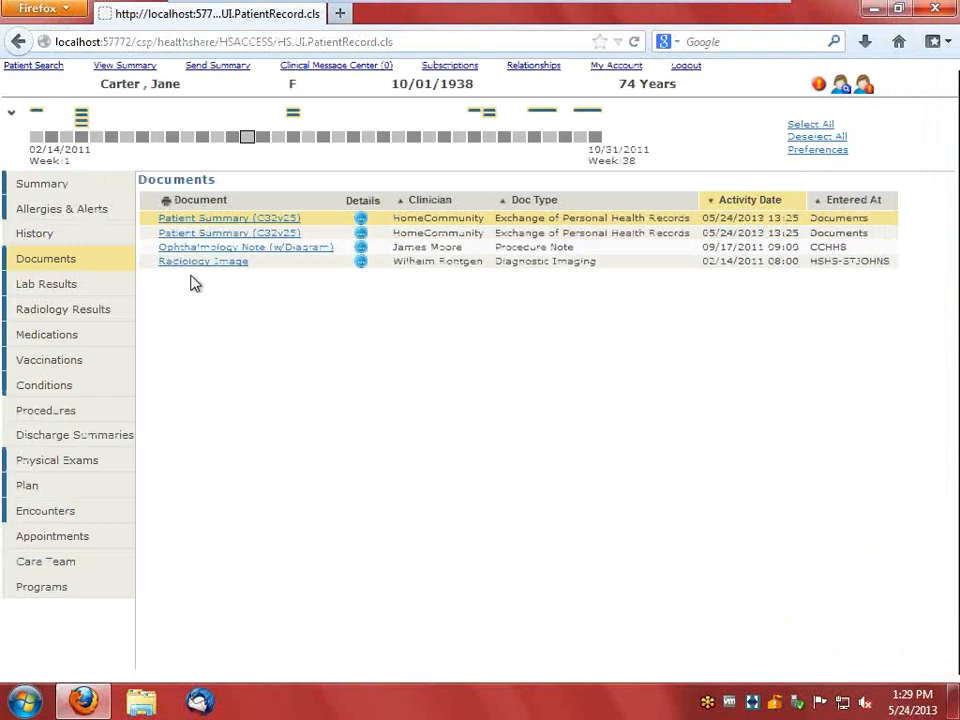
{"action": "left_click", "coordinate": [203, 261]}
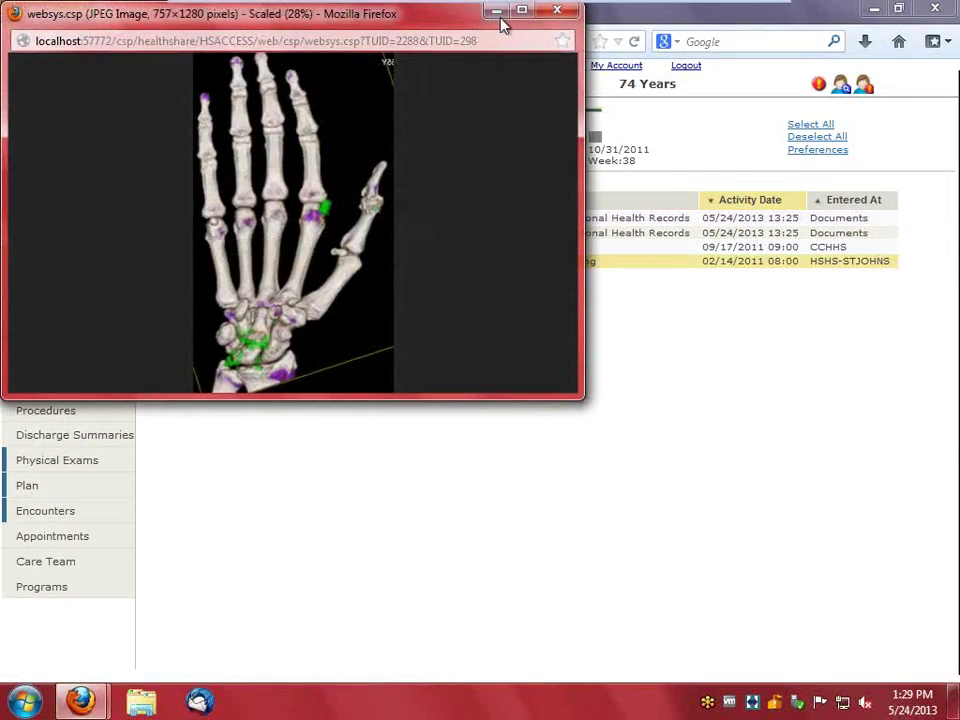
{"action": "left_click", "coordinate": [532, 11]}
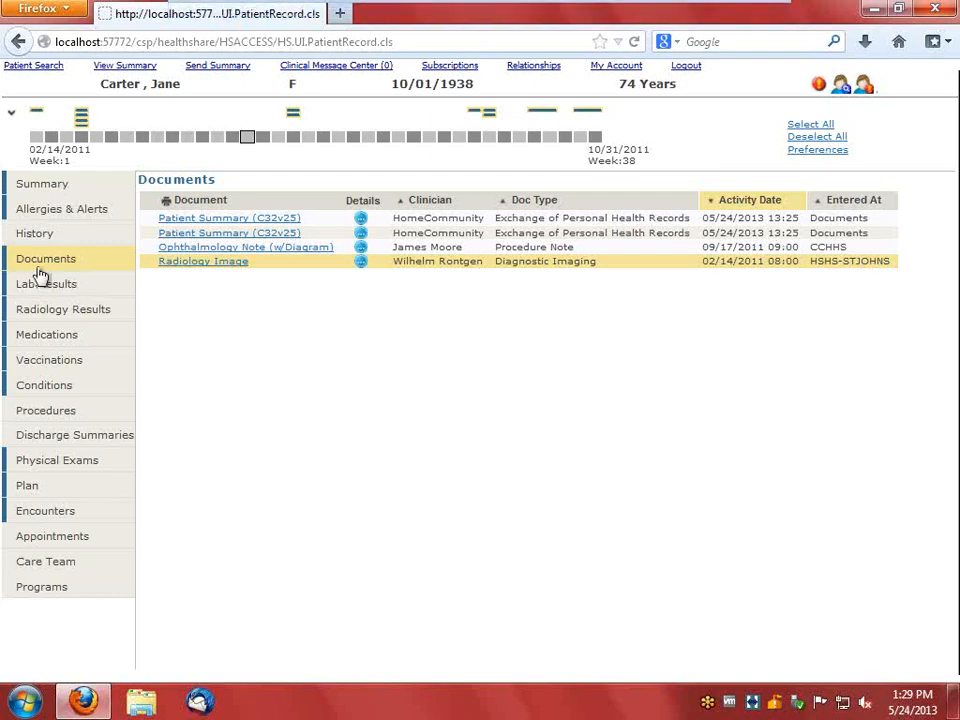
{"action": "left_click", "coordinate": [42, 183]}
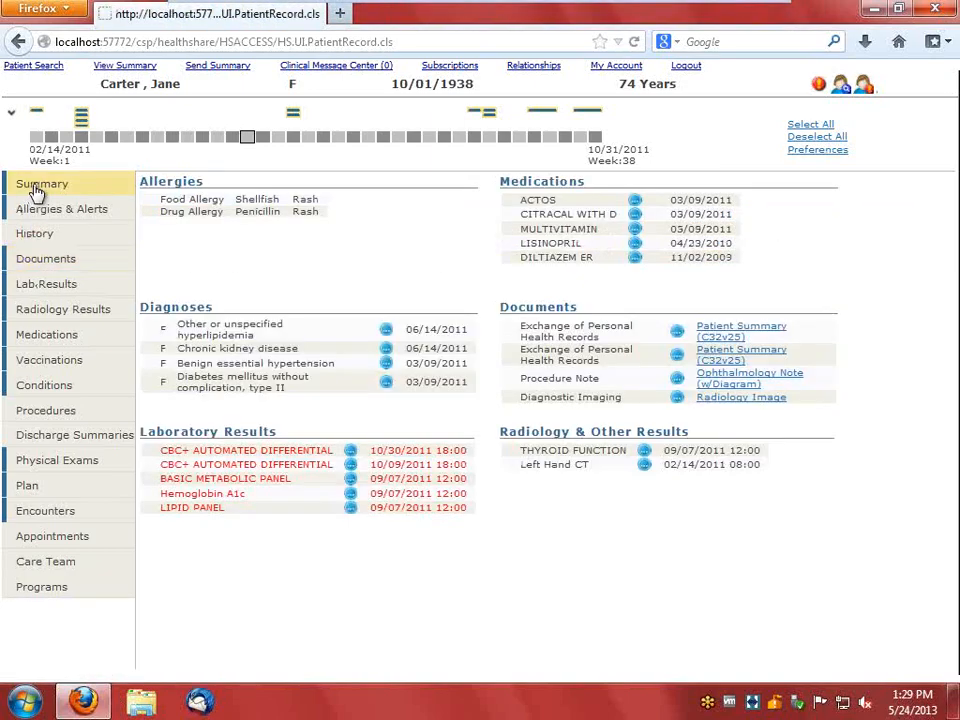